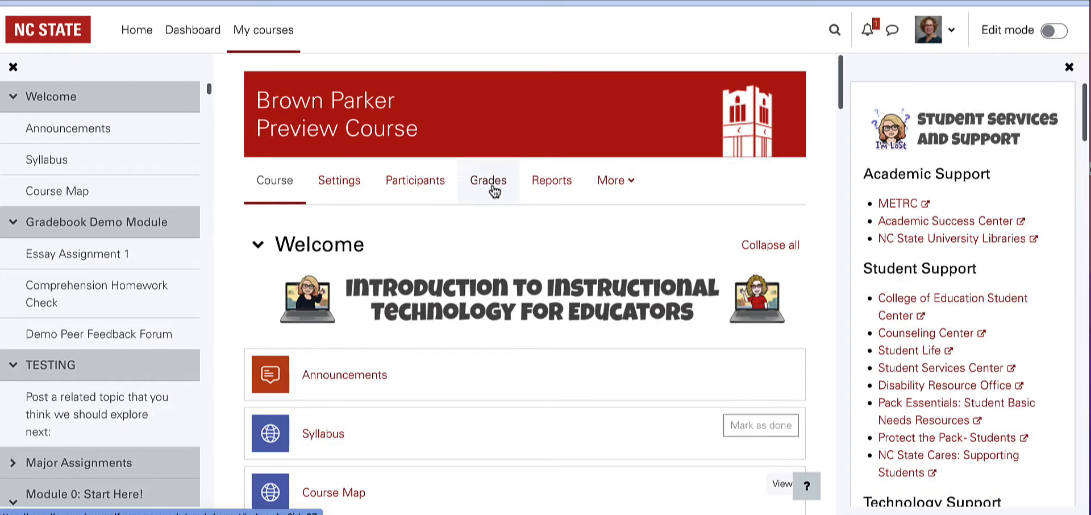
Show the course Grades, then switch the report view to Gradebook setup.
left_click(488, 181)
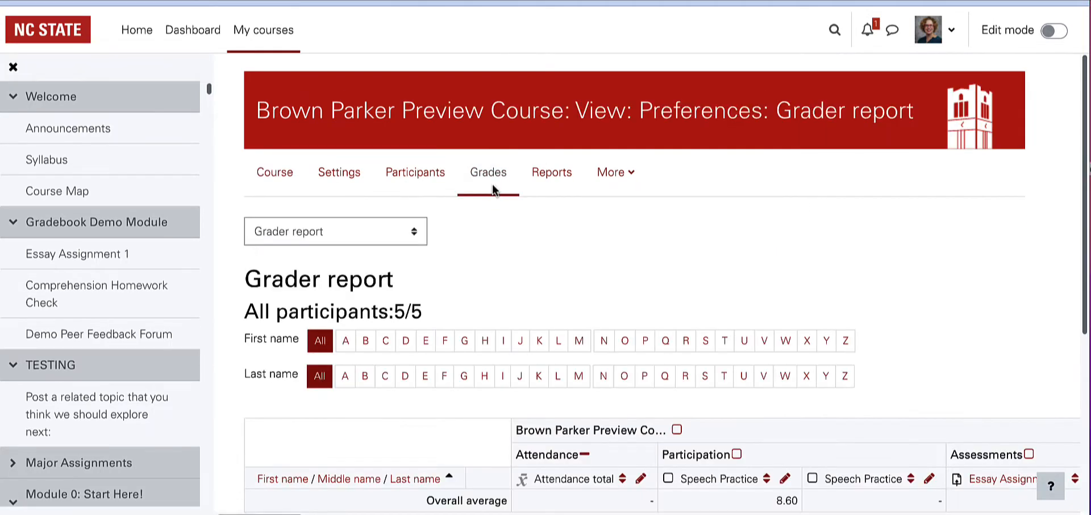
left_click(334, 231)
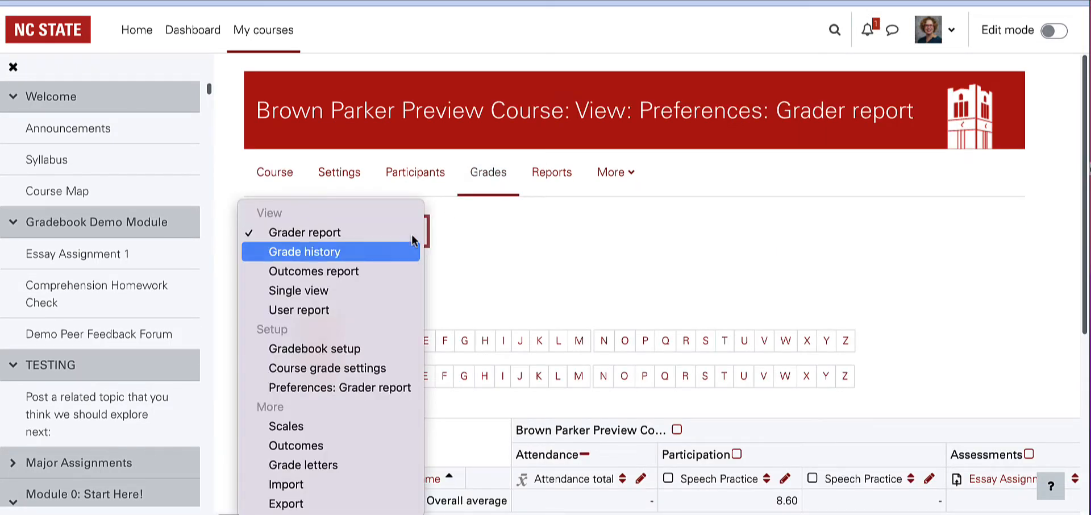
left_click(315, 349)
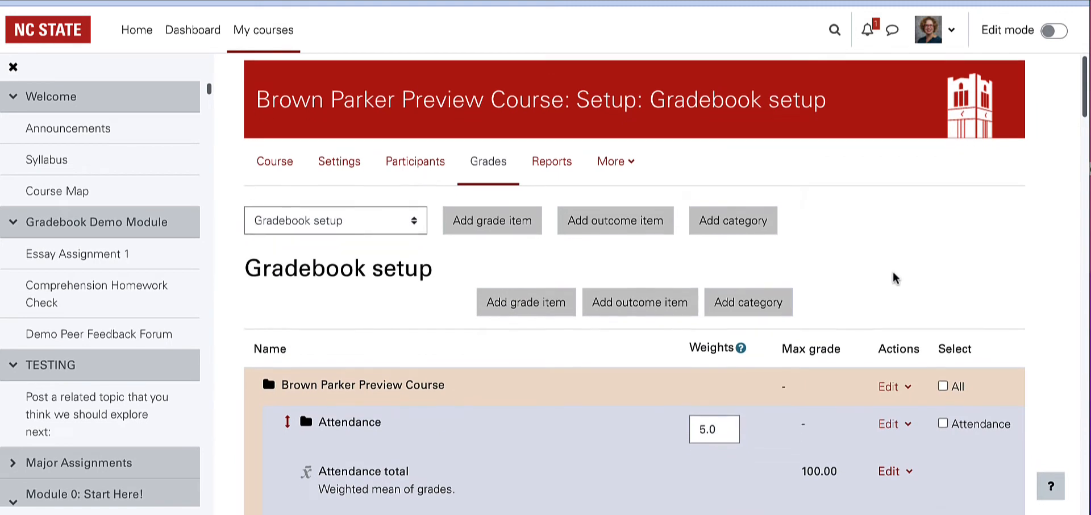
scroll("down", 3)
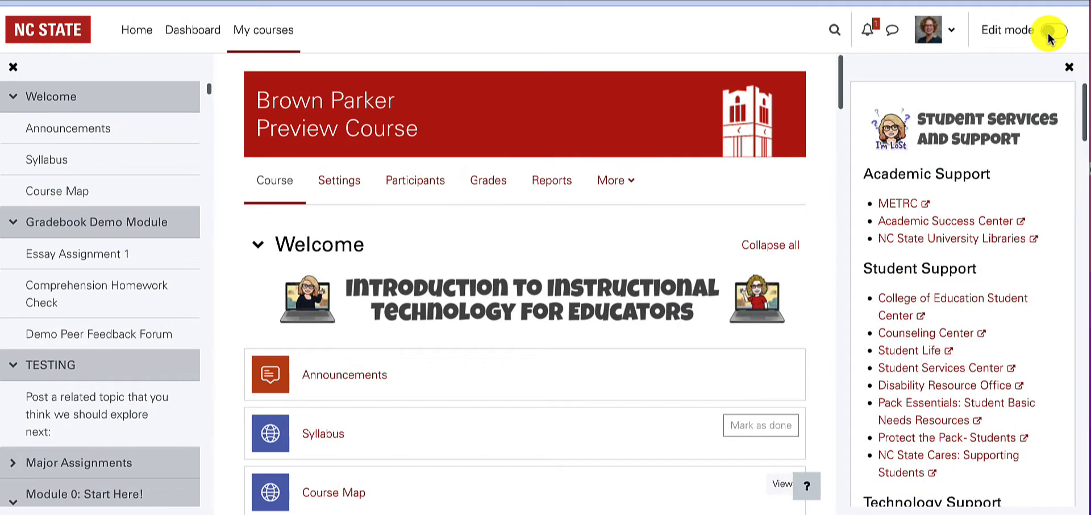
Turn Edit mode on and add a new Attendance activity under the Welcome section.
left_click(1055, 30)
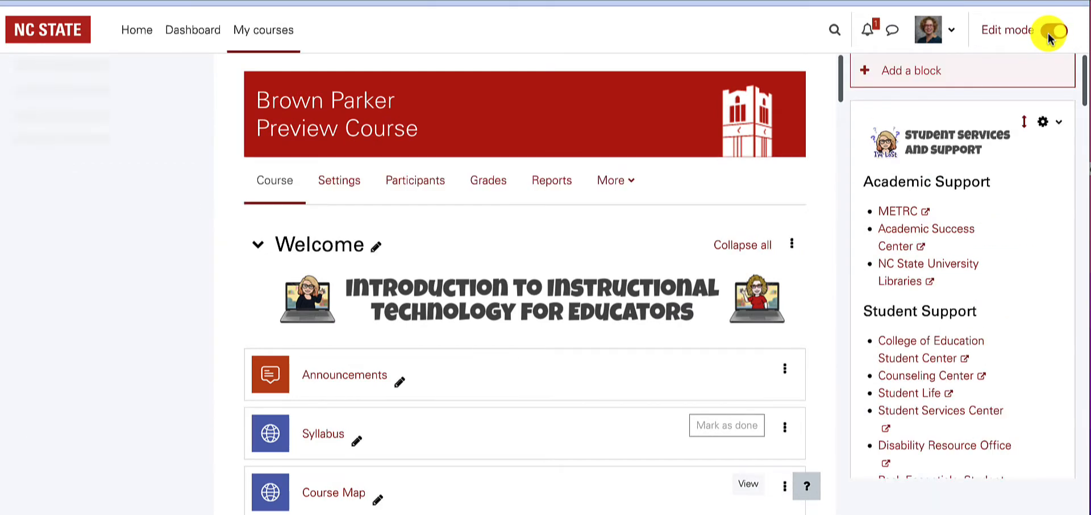
left_click(1053, 30)
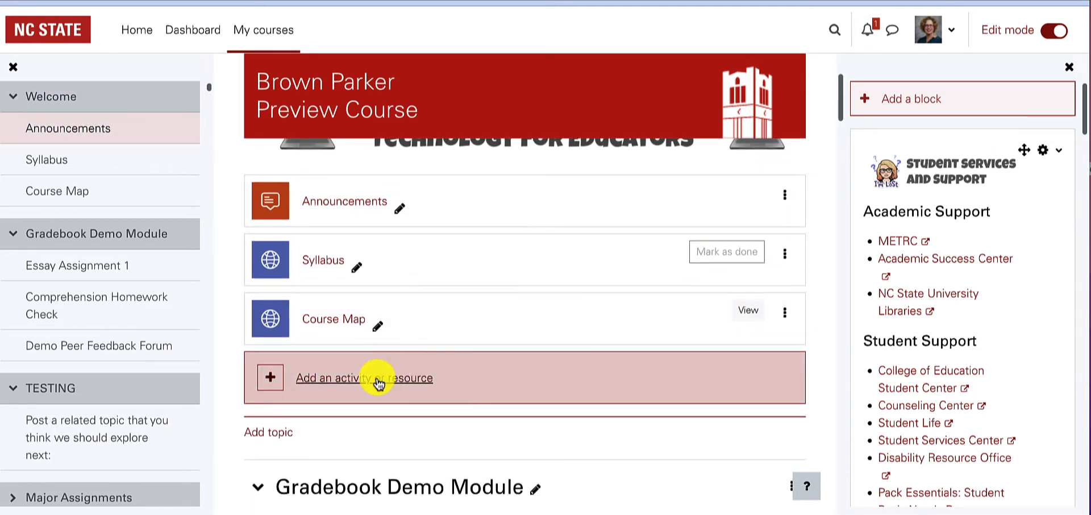
left_click(363, 377)
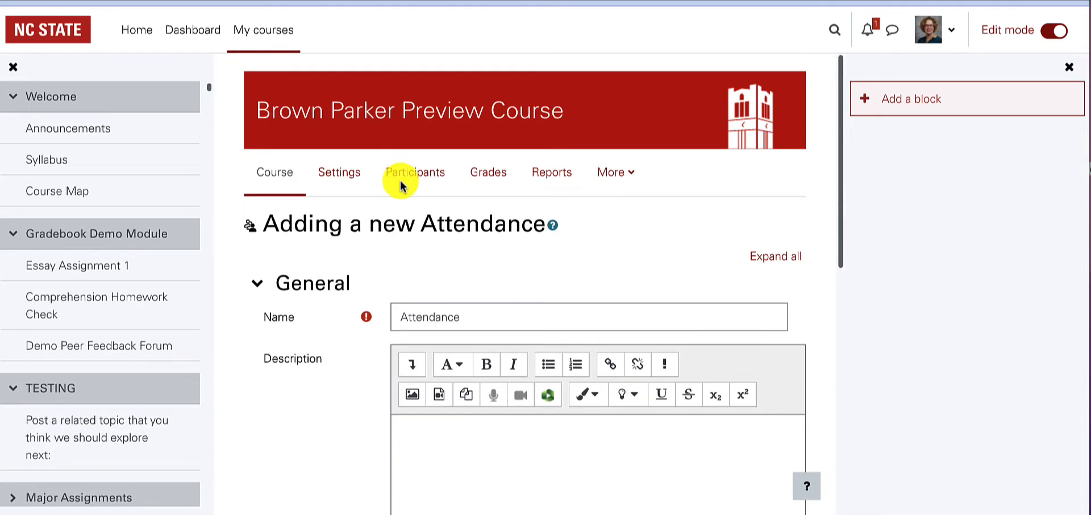
Set the activity's Grade category to Attendance.
scroll("down", 3)
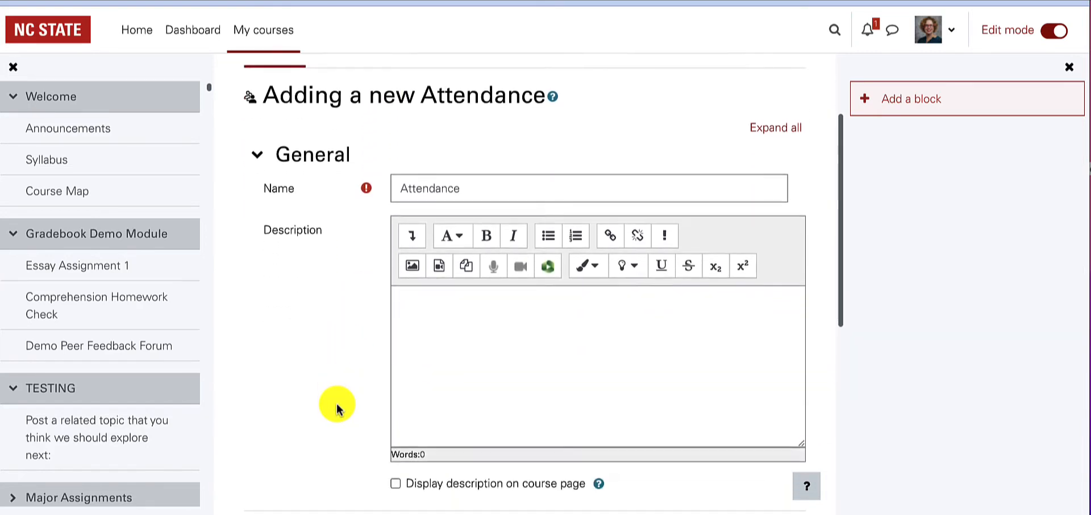
scroll("down", 3)
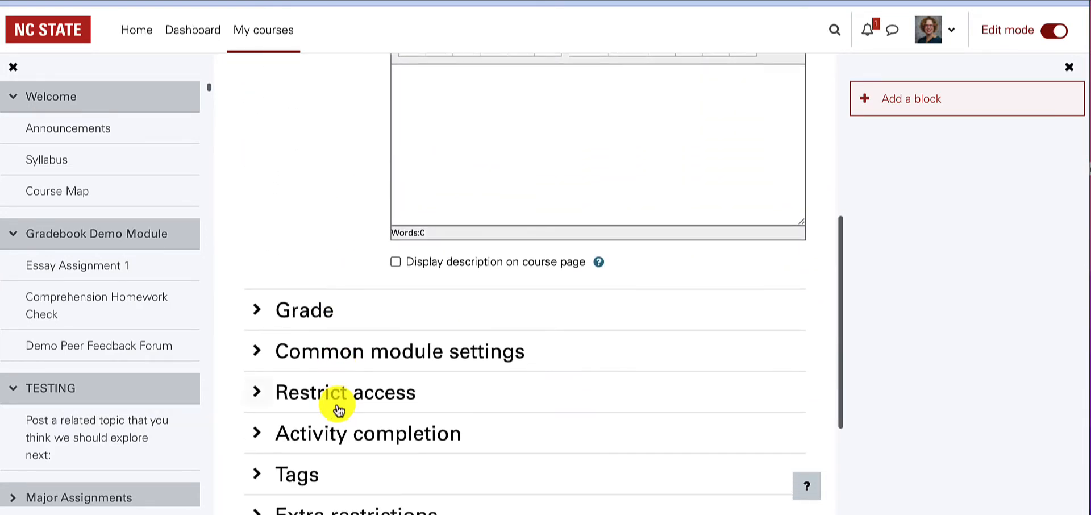
left_click(305, 309)
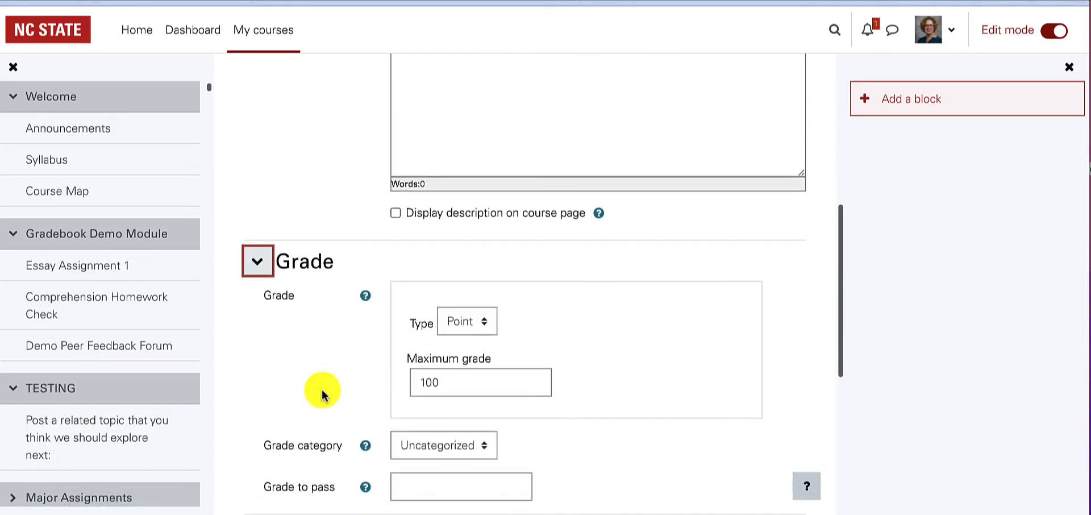
left_click(444, 444)
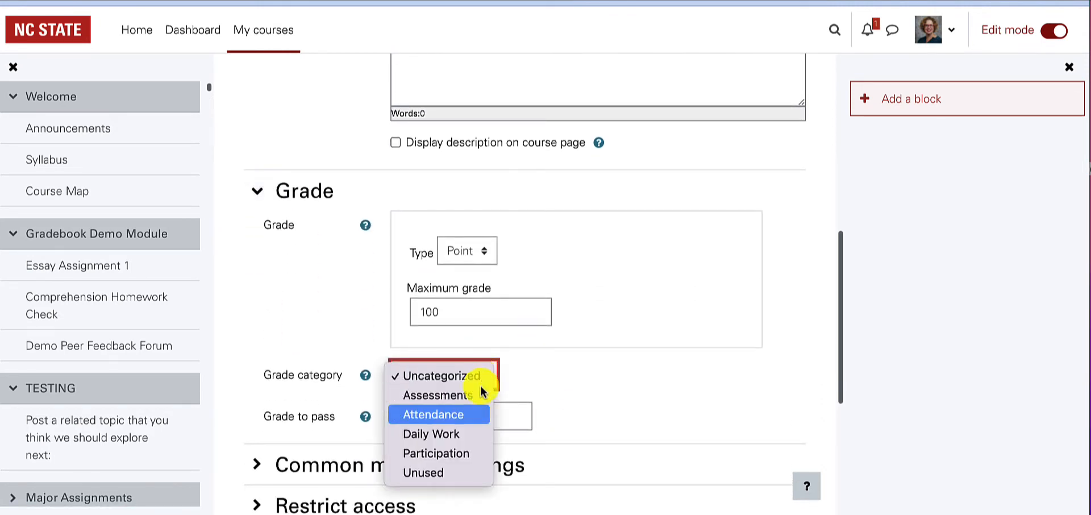
left_click(432, 413)
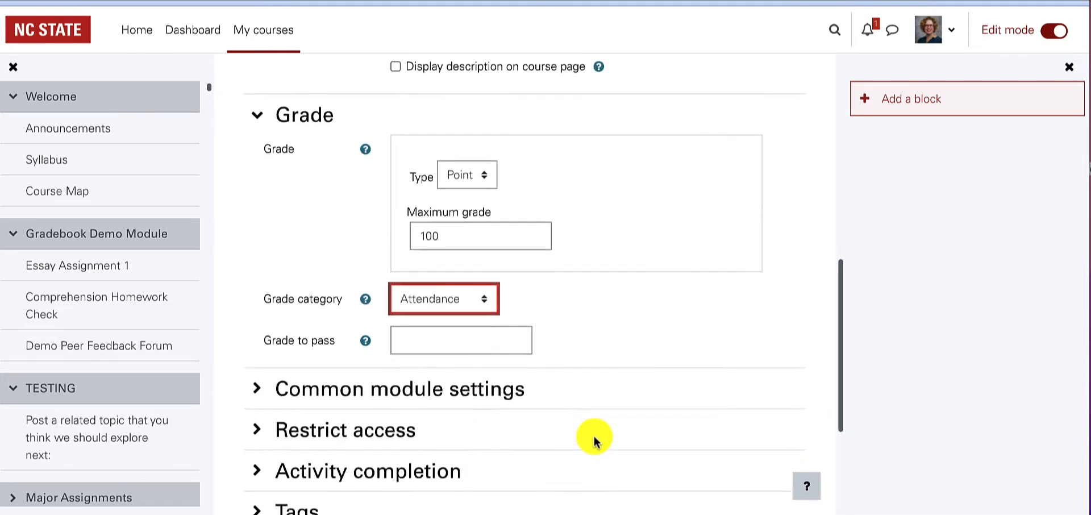
Save and display the new Attendance activity.
scroll("down", 3)
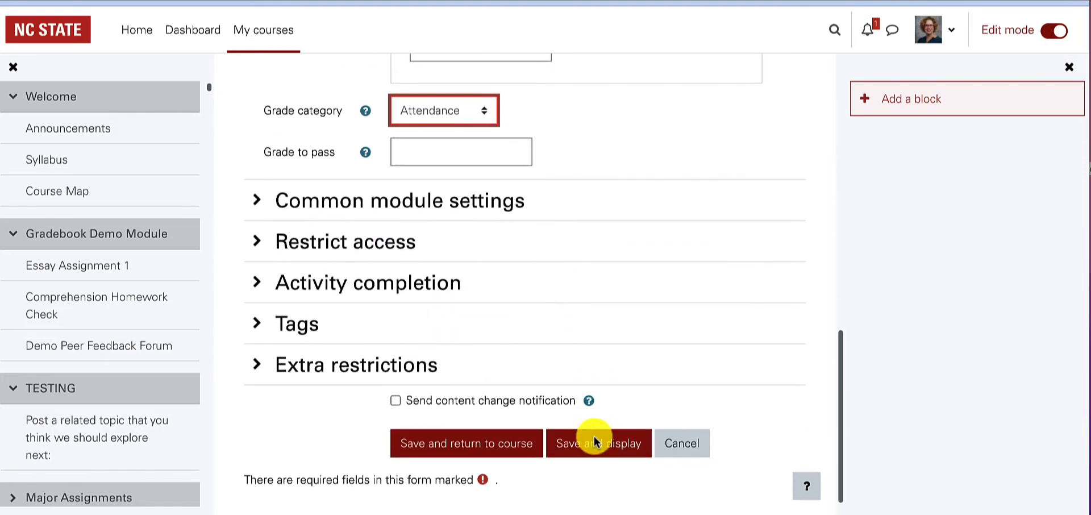
scroll("down", 3)
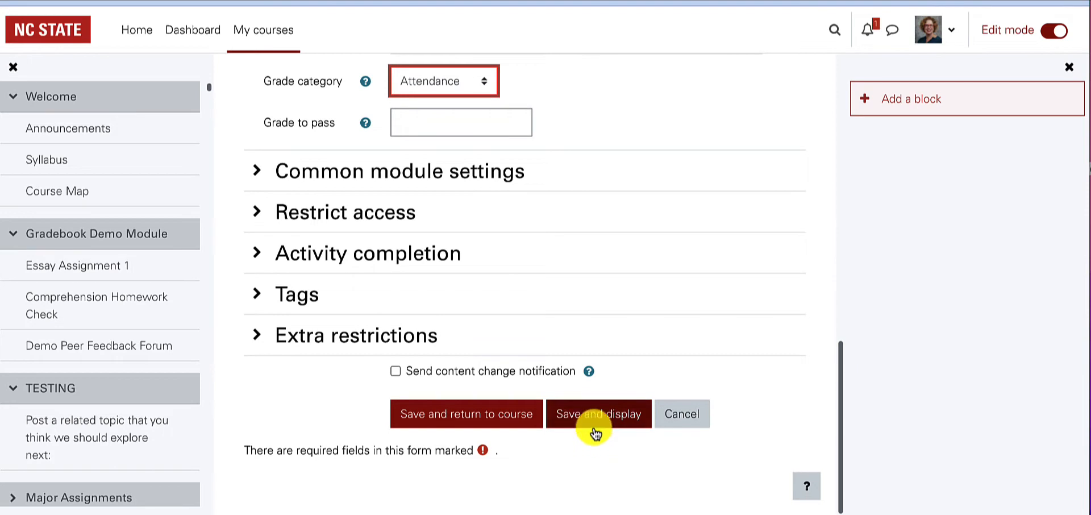
left_click(597, 414)
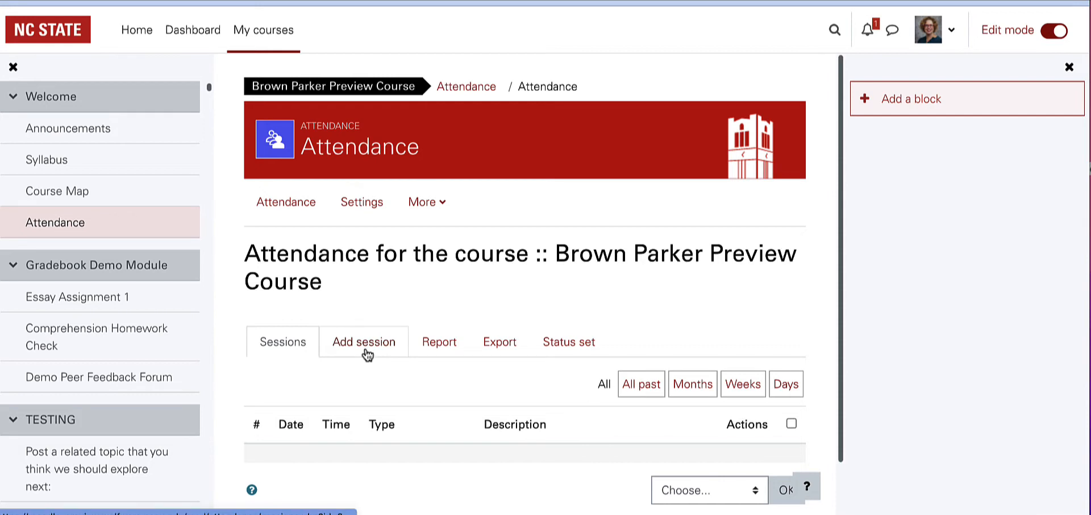
Add a session dated 24 August 2022 running 09:00 to 09:50.
left_click(363, 342)
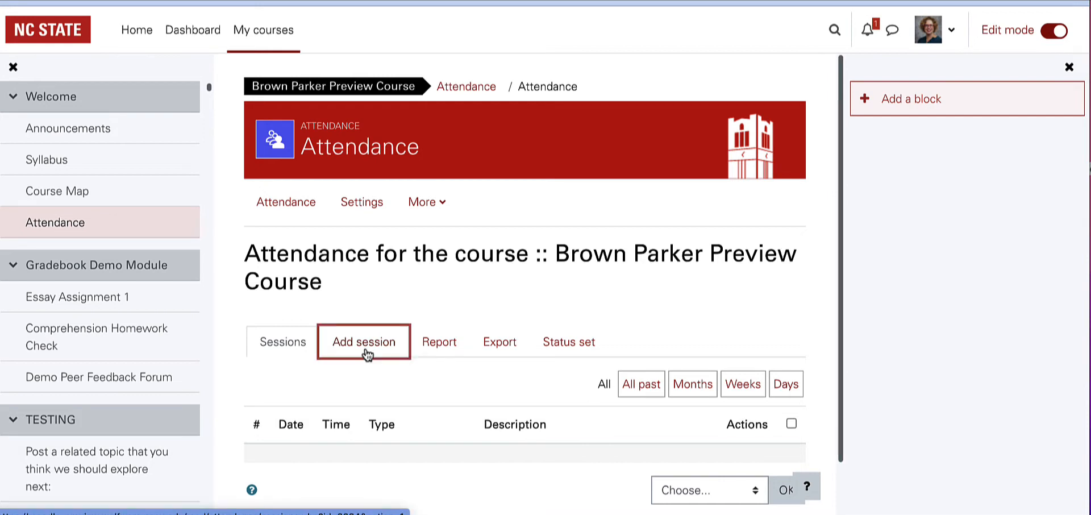
left_click(363, 341)
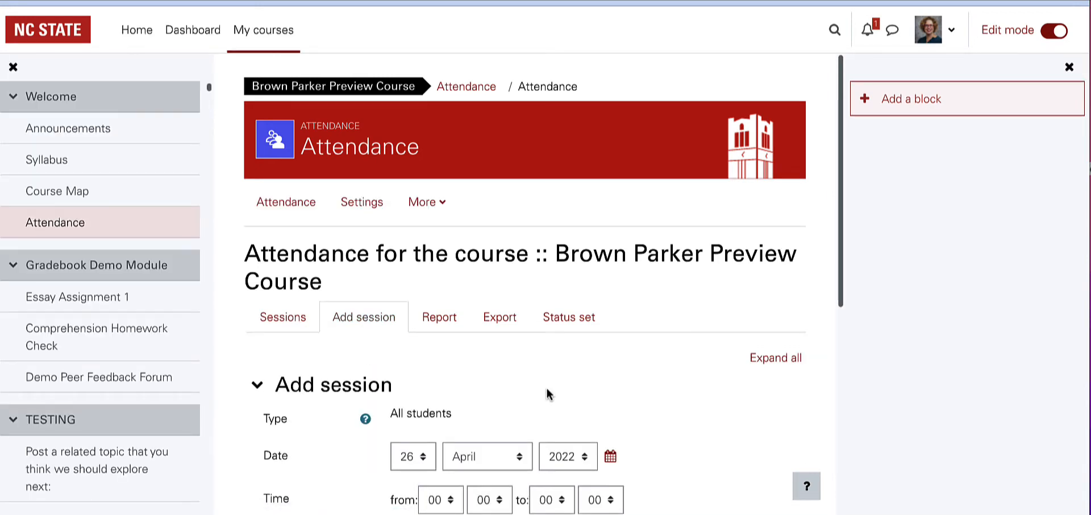
scroll("down", 3)
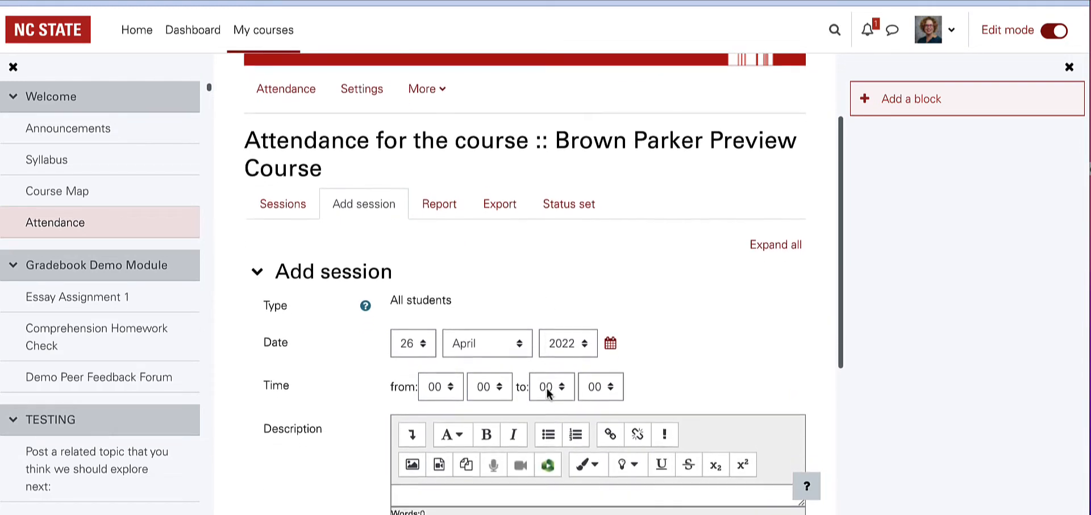
left_click(610, 343)
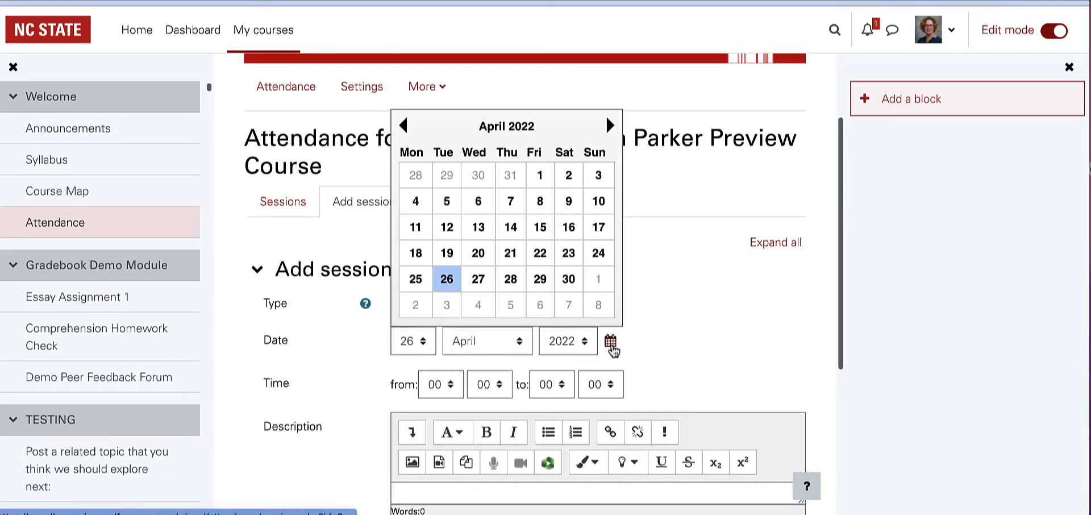
left_click(613, 341)
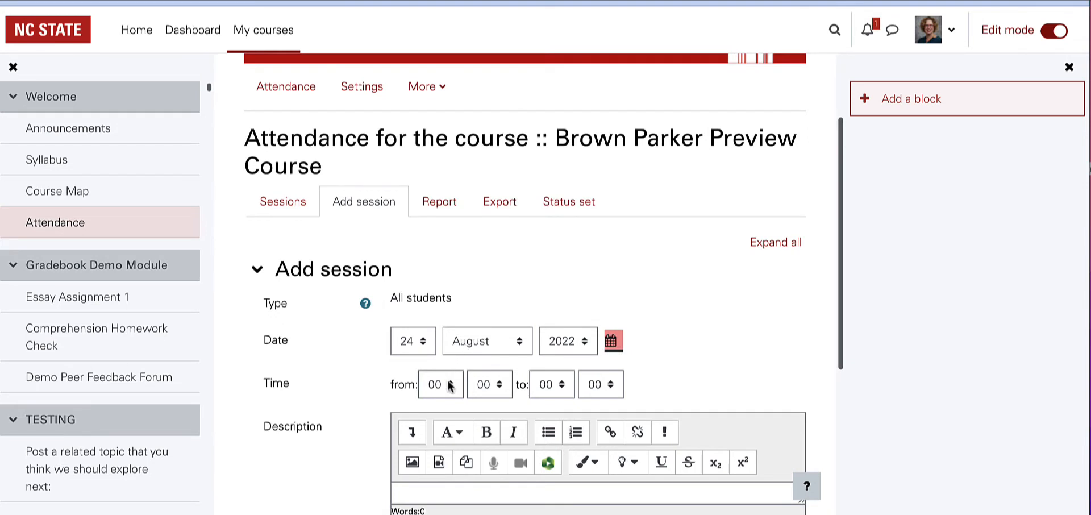
left_click(440, 384)
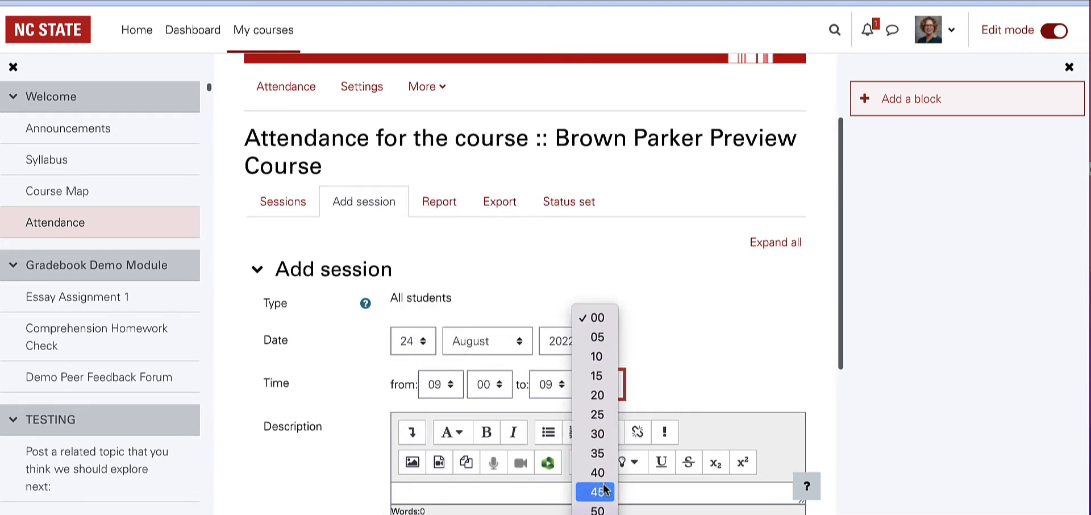
left_click(597, 508)
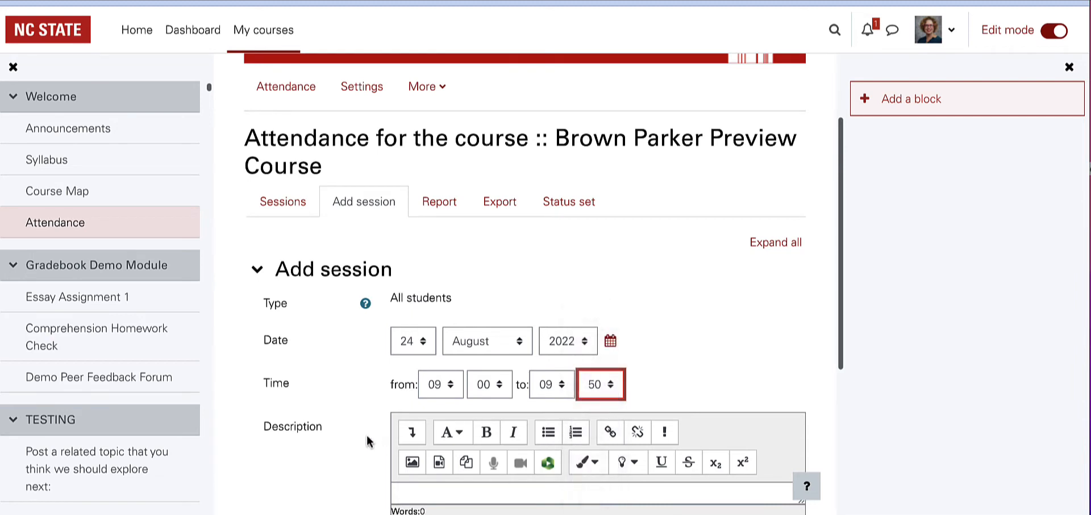
Repeat the session weekly on Tuesday and Thursday, with an end day chosen.
scroll("down", 3)
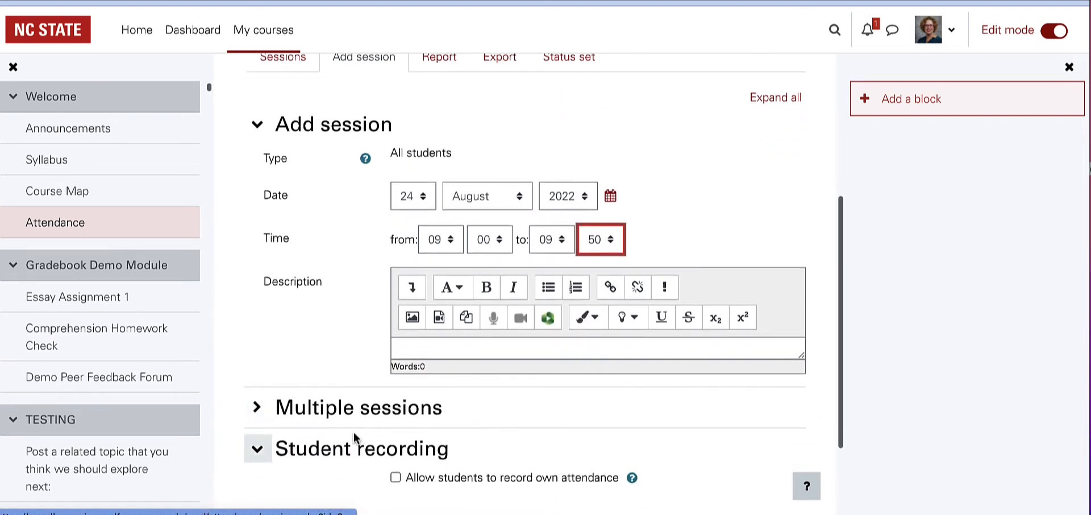
left_click(257, 406)
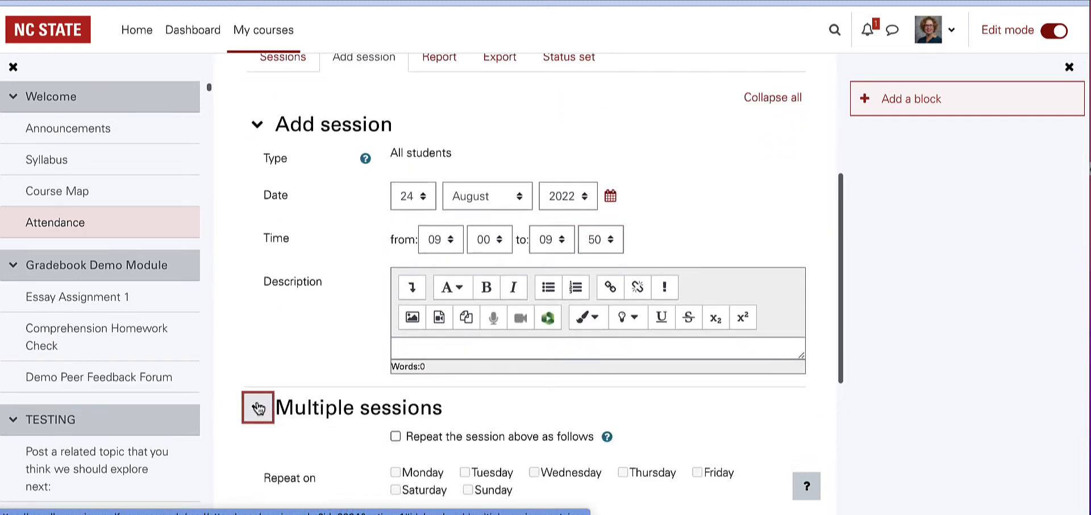
left_click(258, 407)
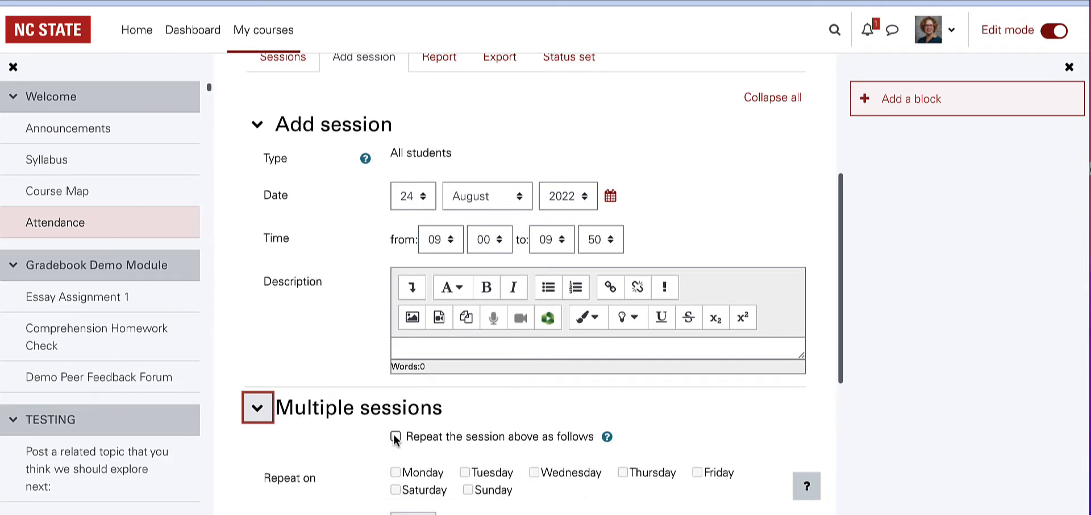
left_click(394, 437)
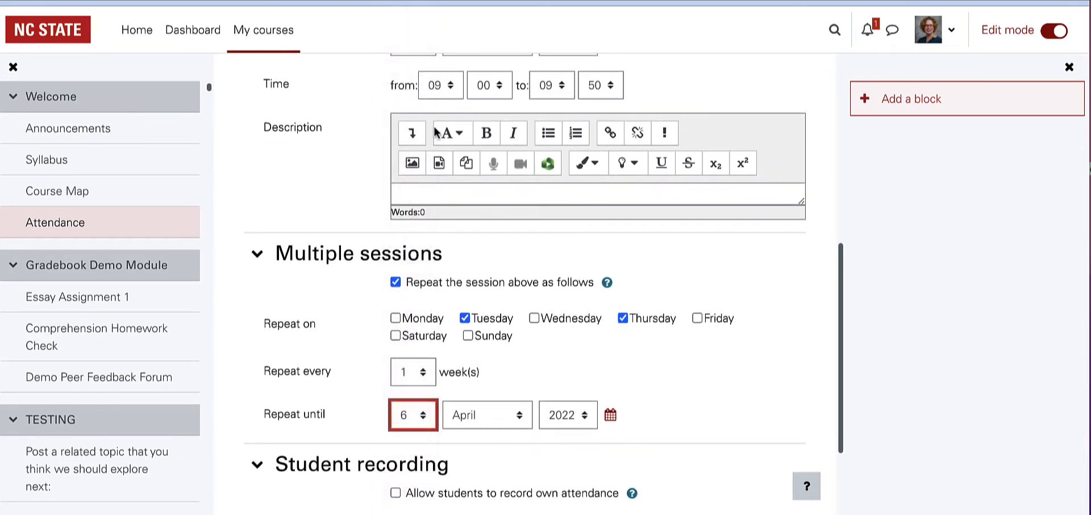
left_click(486, 415)
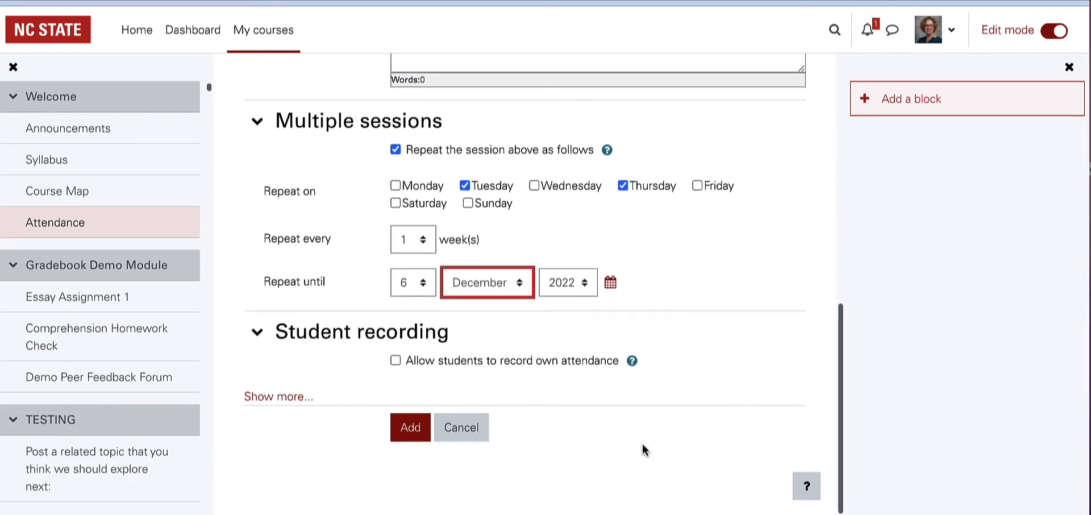
mouse_move(632, 361)
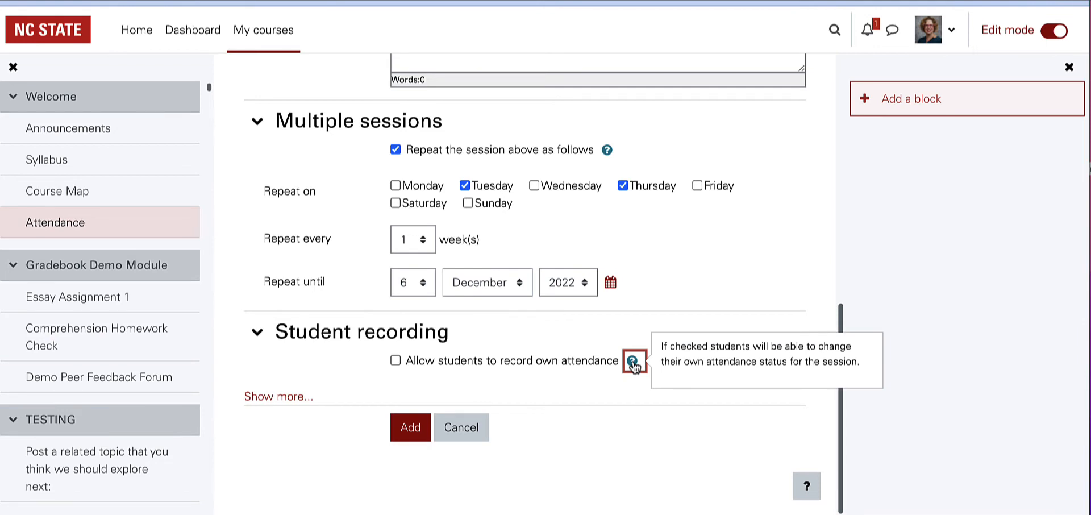
mouse_move(461, 365)
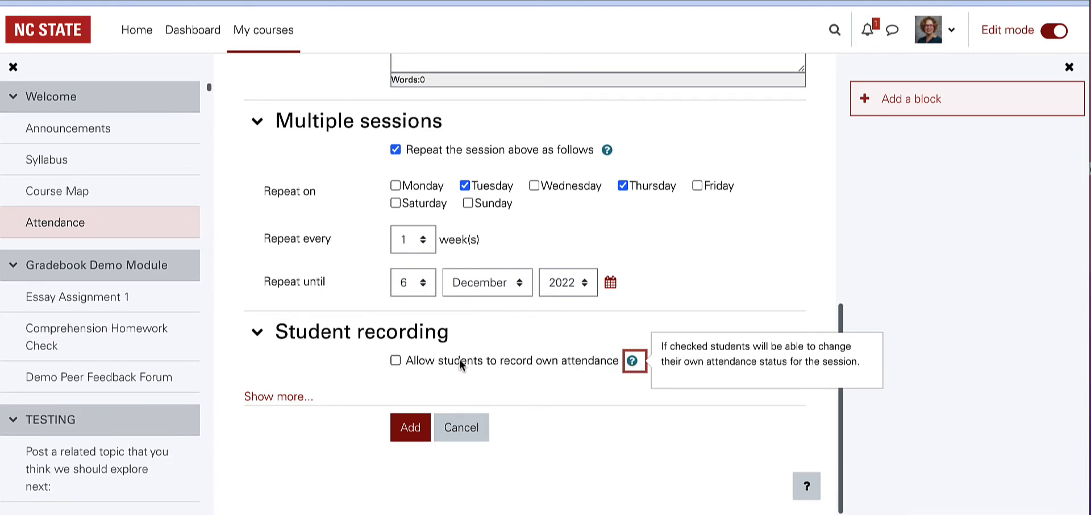
Let students record own attendance with a random password and QR code, then add the sessions.
left_click(394, 360)
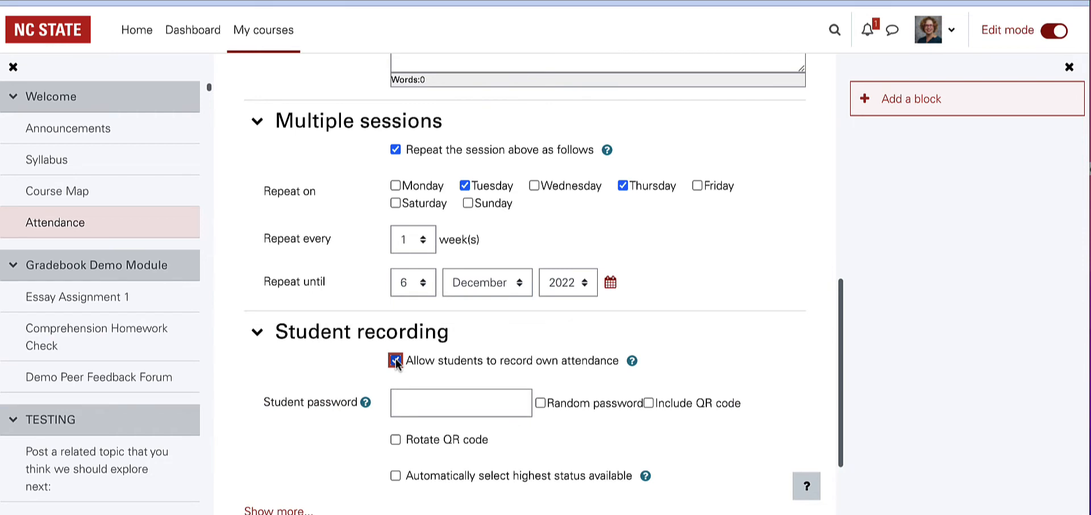
left_click(396, 360)
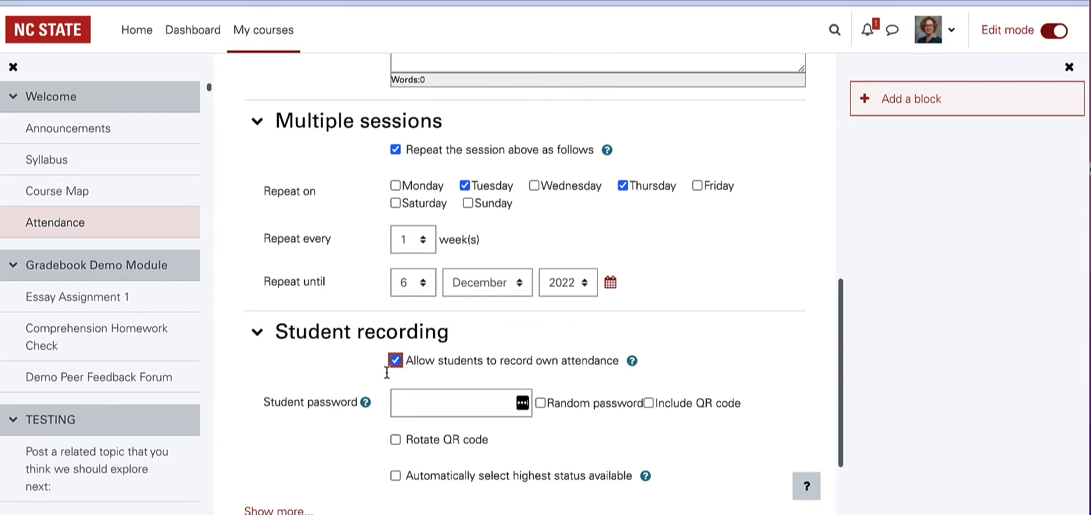
mouse_move(367, 403)
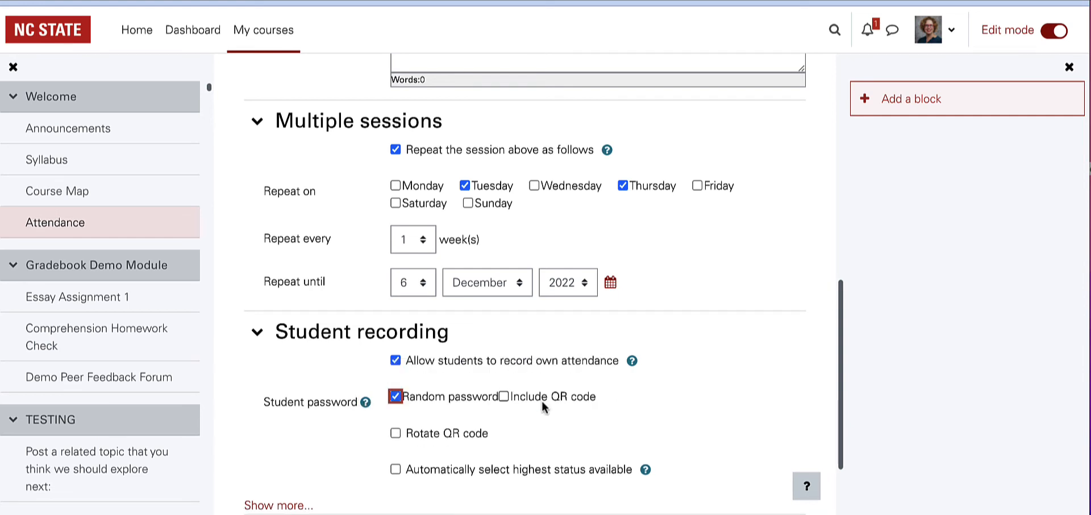
mouse_move(520, 404)
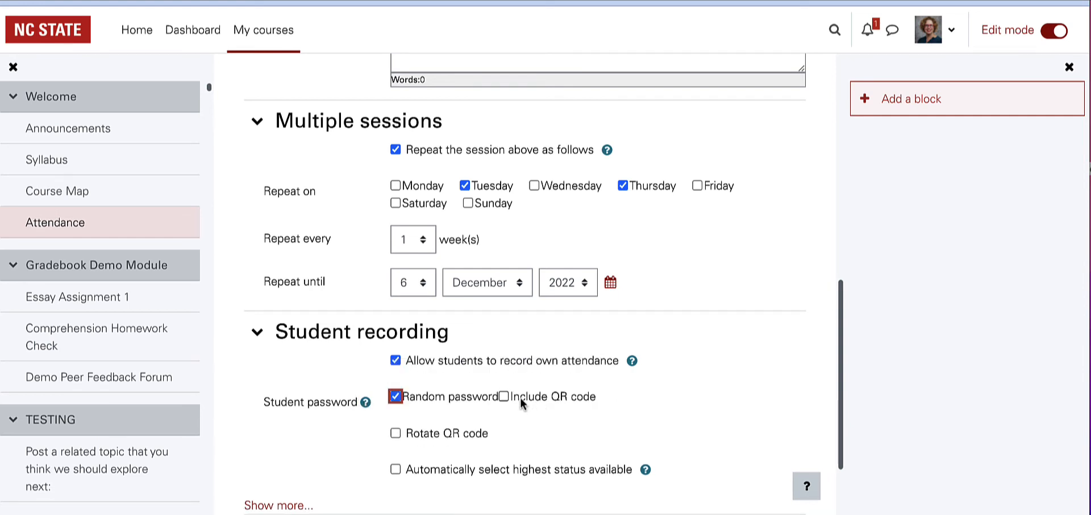
left_click(501, 396)
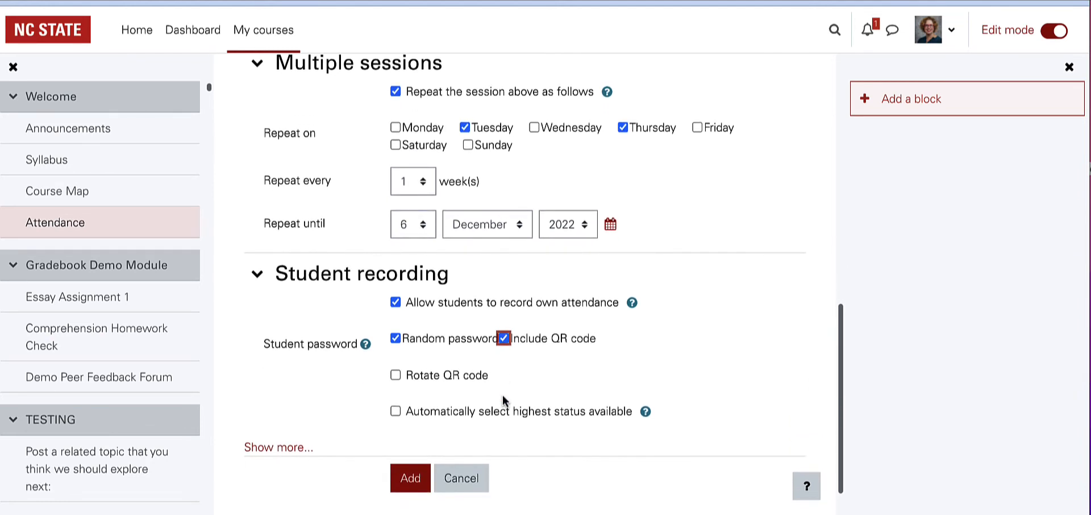
scroll("down", 3)
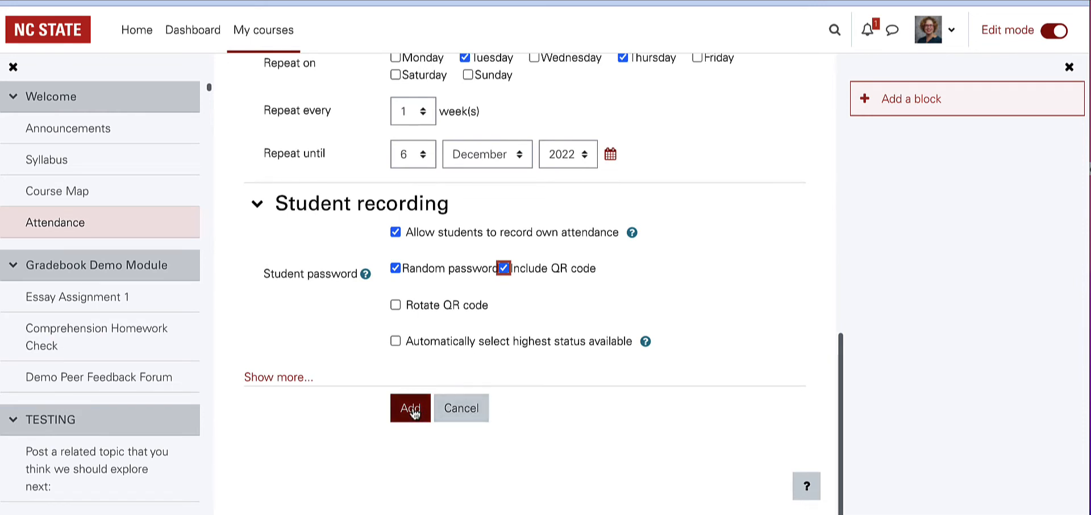
left_click(409, 408)
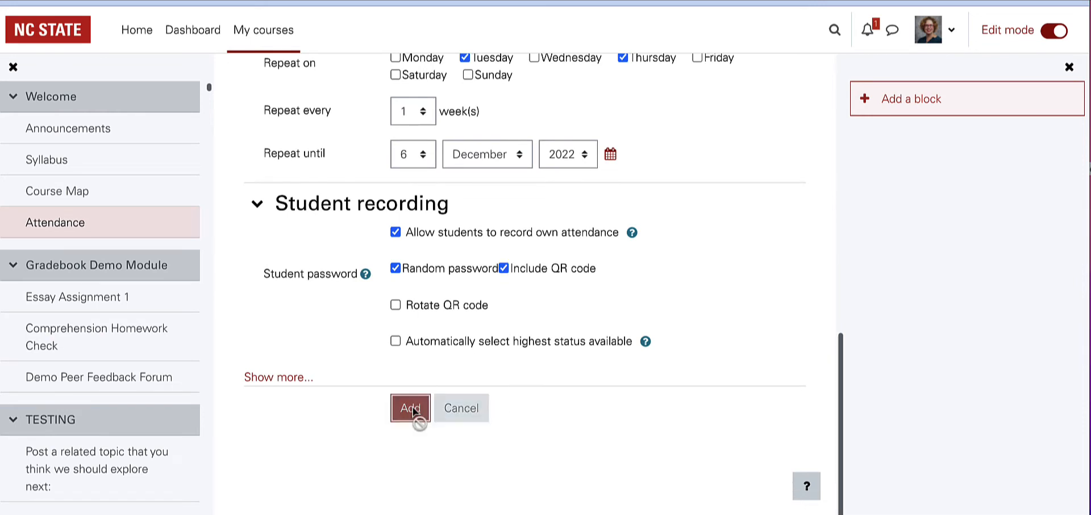
Return to the course page and reopen Attendance to list the Tuesday/Thursday sessions.
left_click(410, 408)
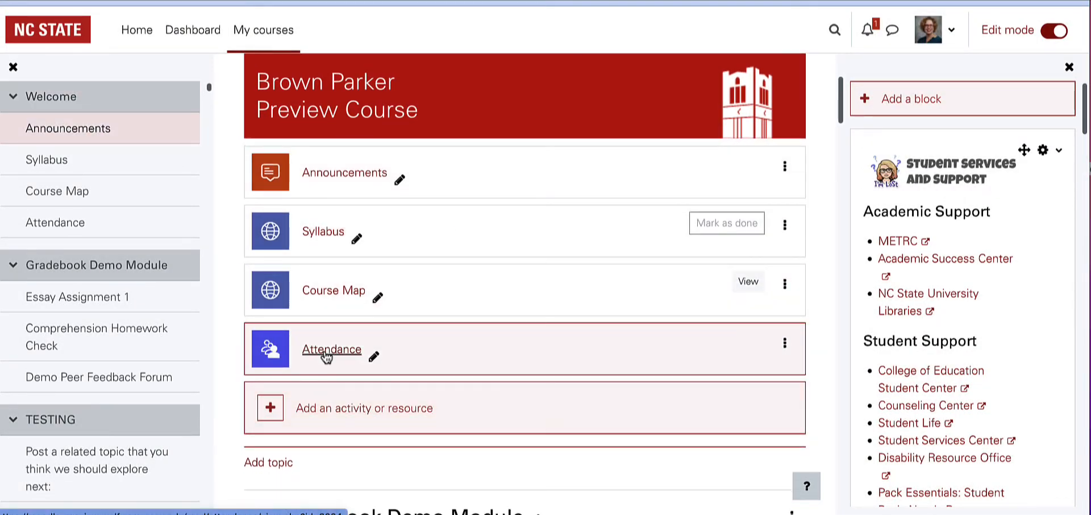
double_click(331, 349)
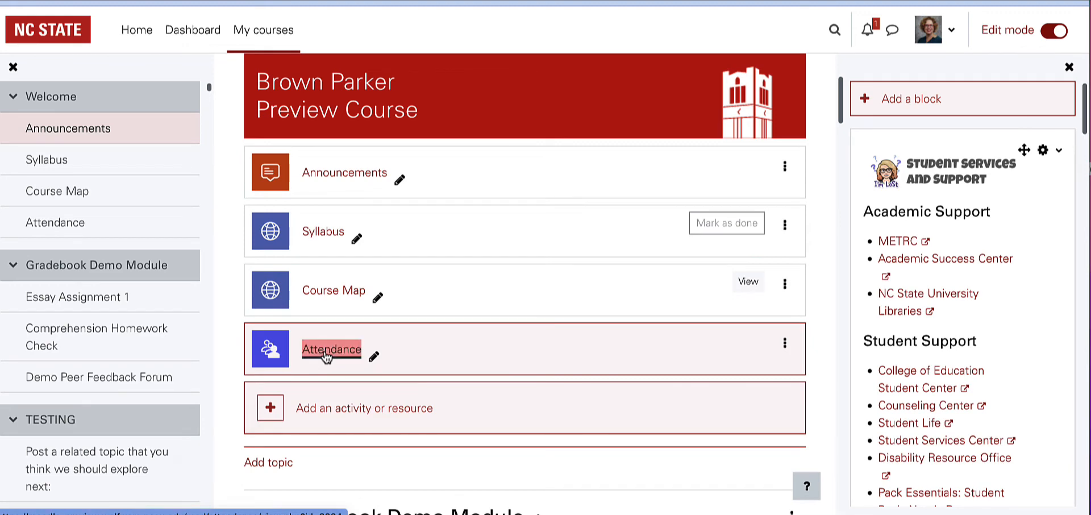
left_click(331, 349)
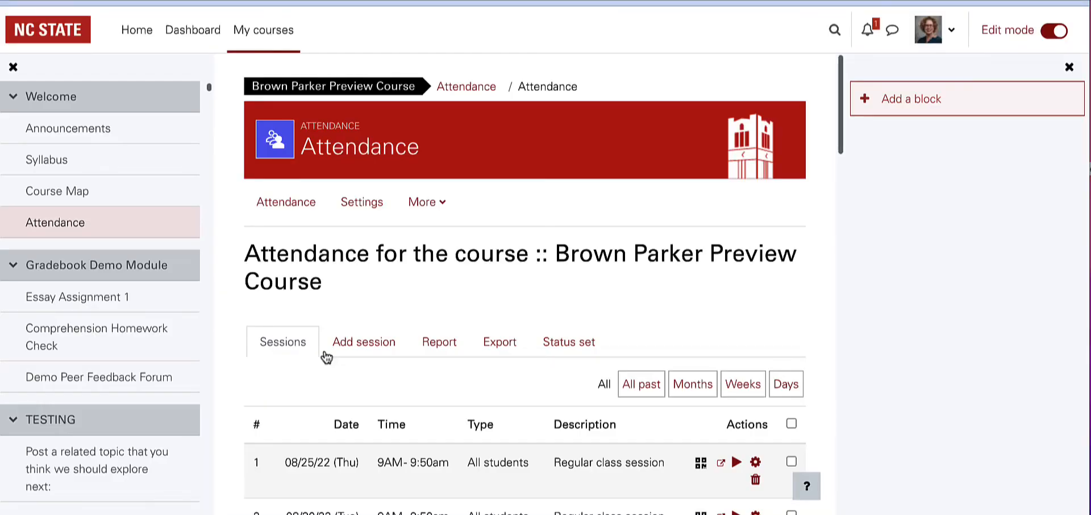
mouse_move(466, 323)
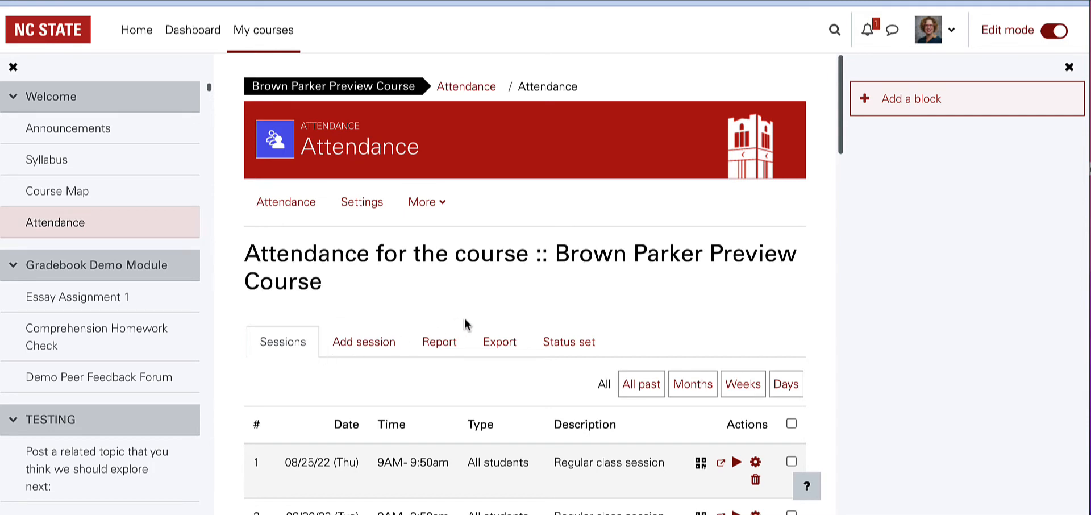
scroll("down", 3)
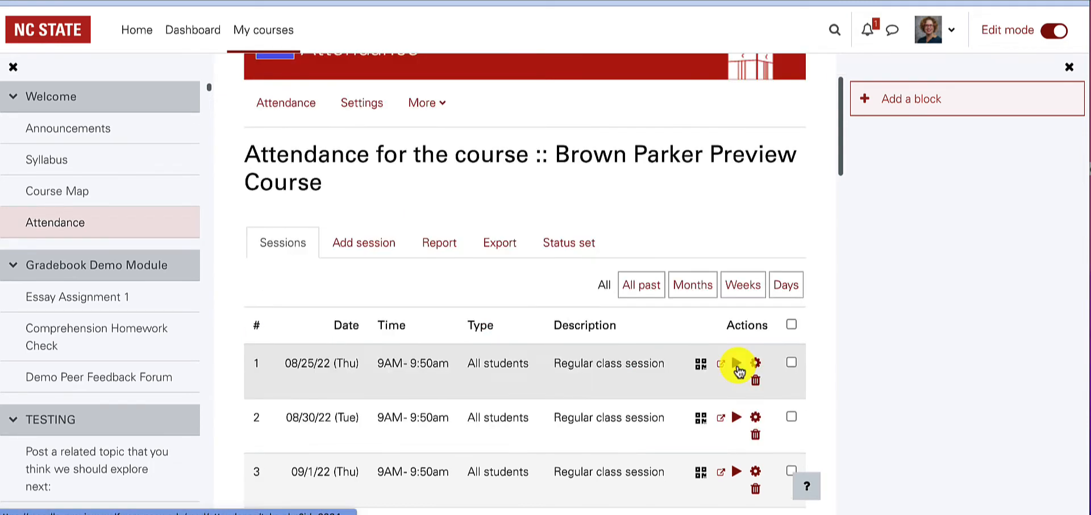
mouse_move(731, 364)
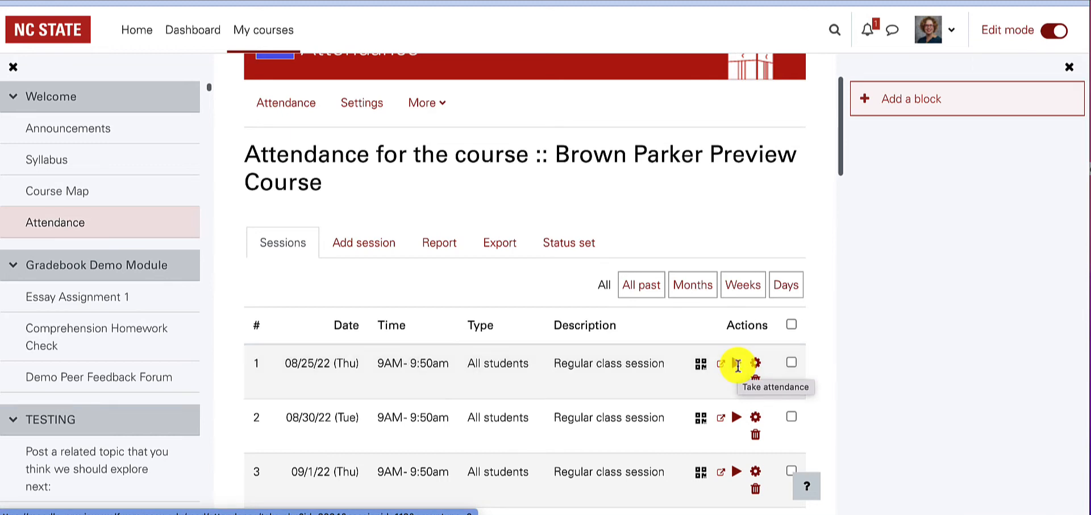
mouse_move(568, 242)
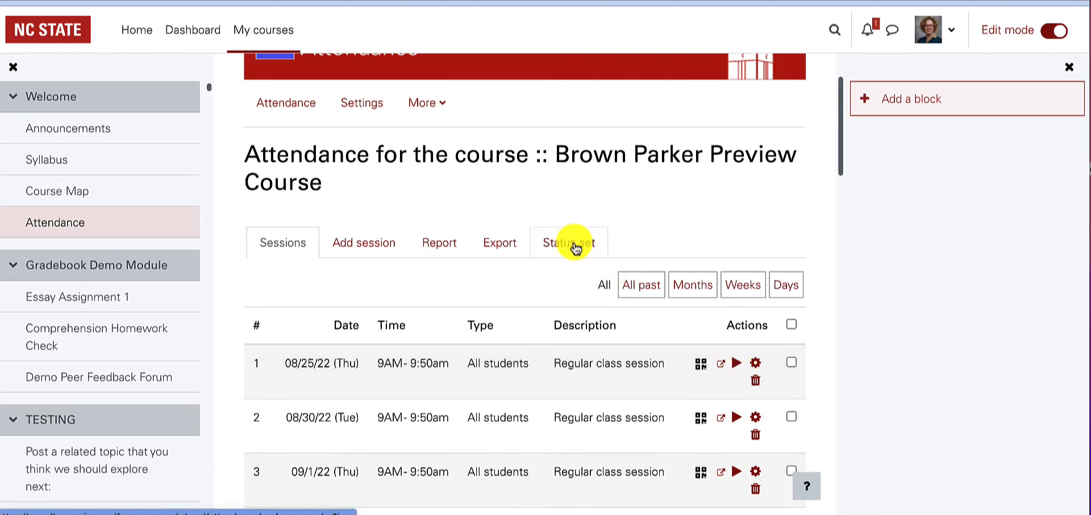
mouse_move(568, 242)
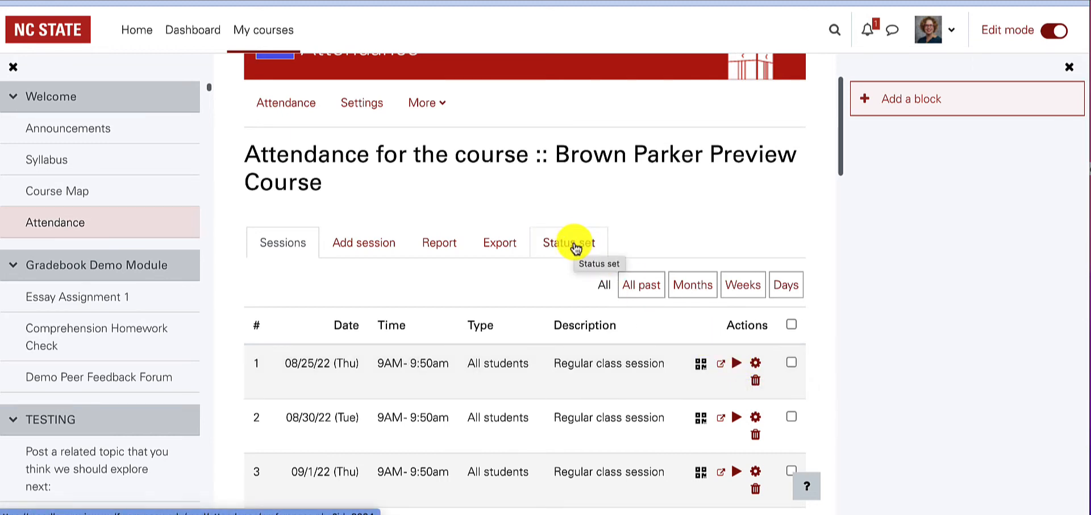
Review the P L E A status set and edit the Late status points to 2.00.
left_click(568, 242)
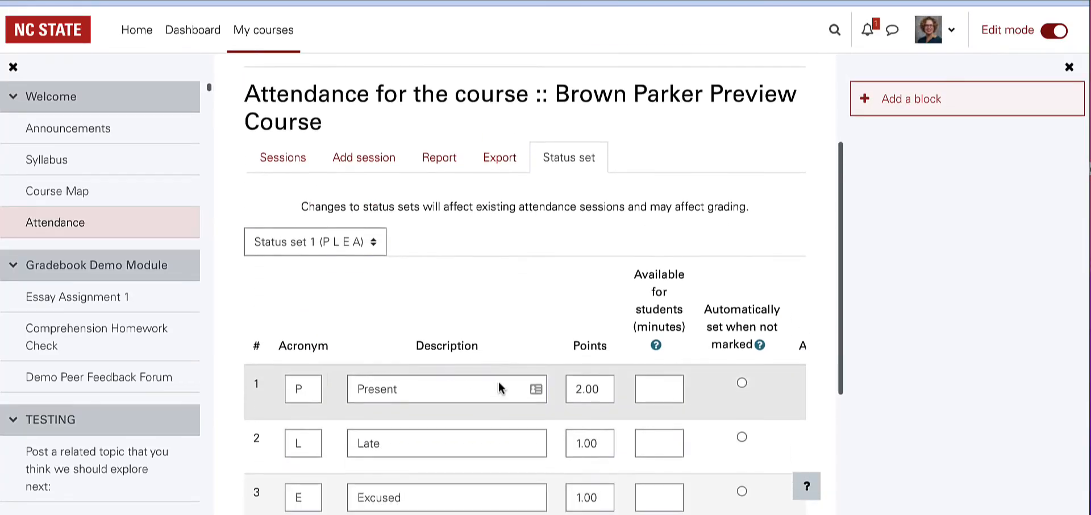
scroll("down", 3)
type("2")
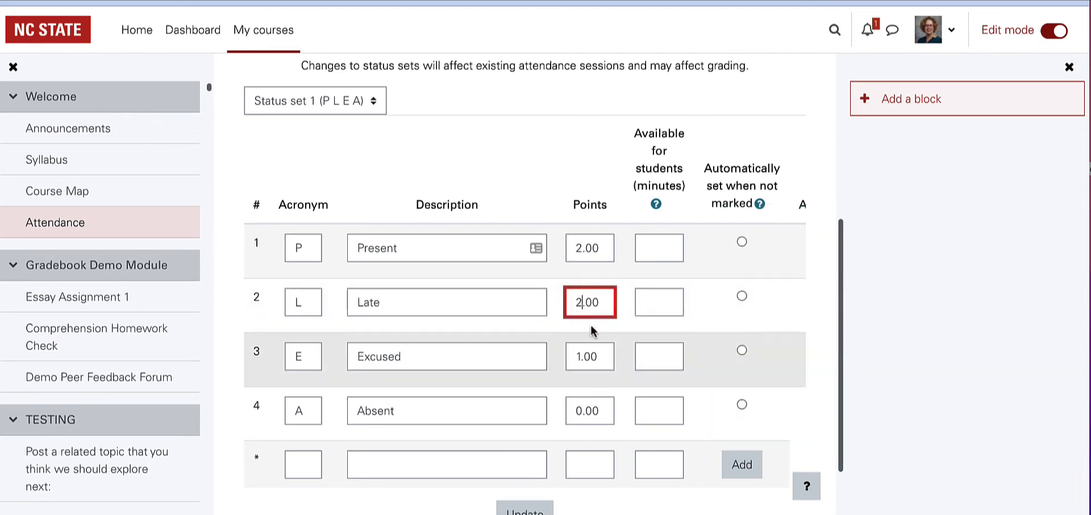
left_click(589, 356)
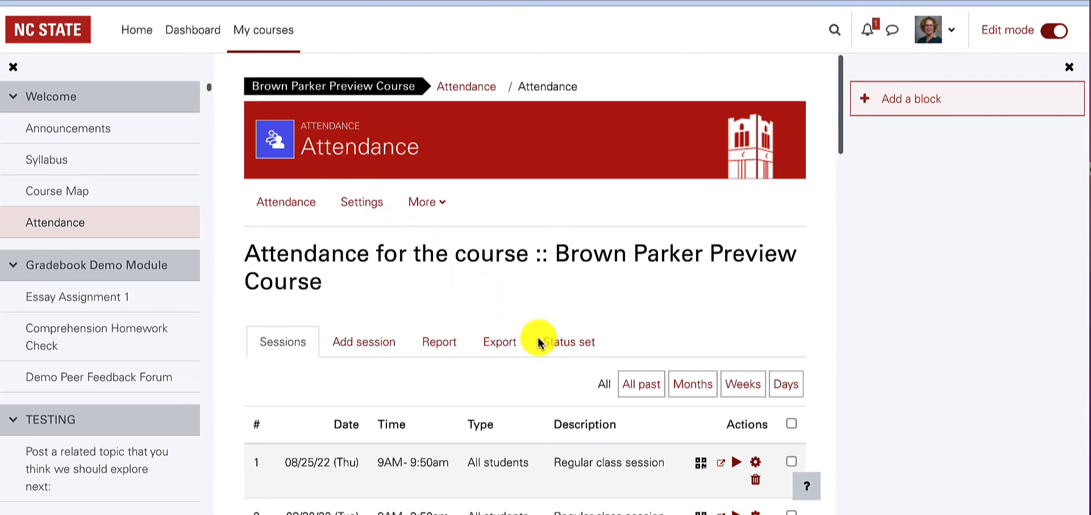
scroll("down", 3)
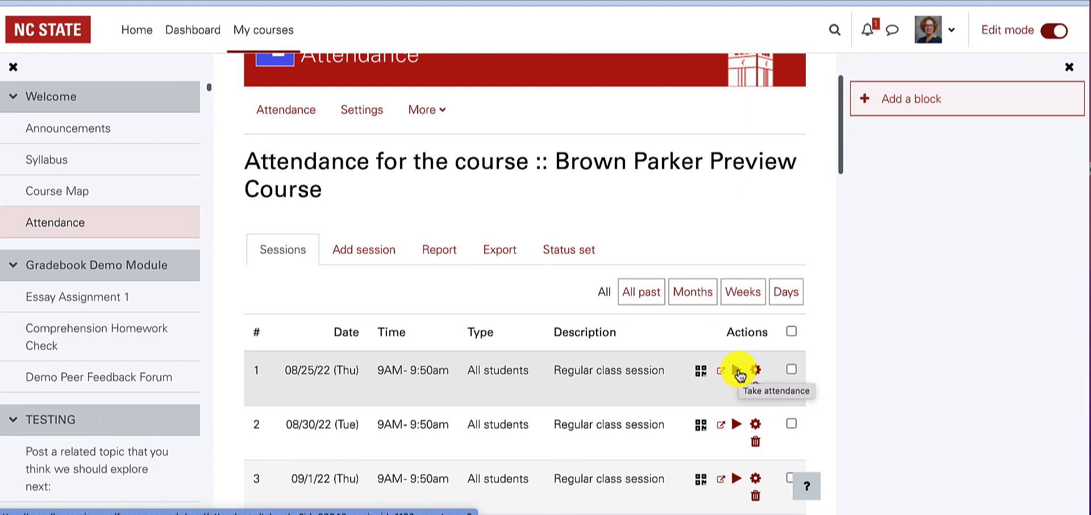
Take attendance for 25 August and mark every student Present.
left_click(756, 368)
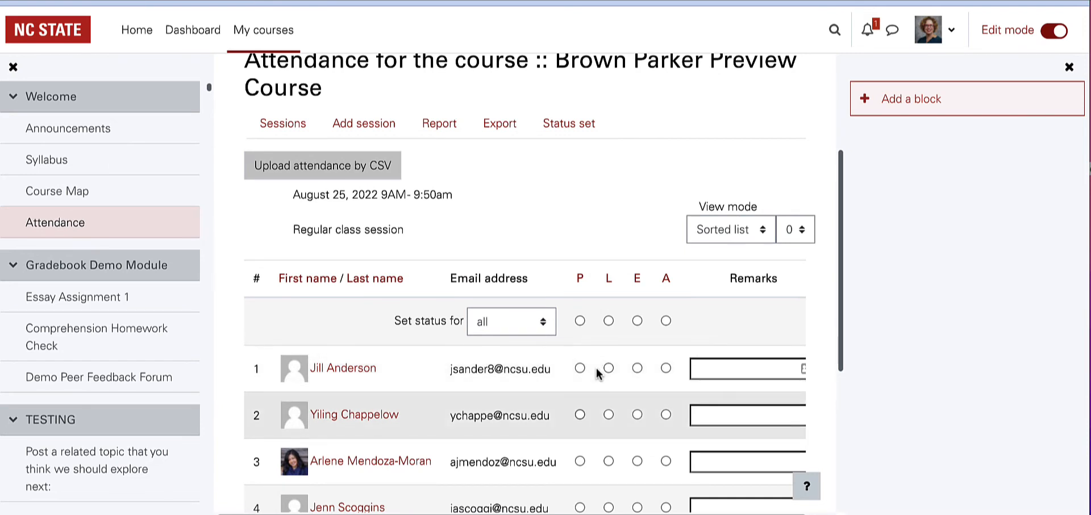
mouse_move(665, 461)
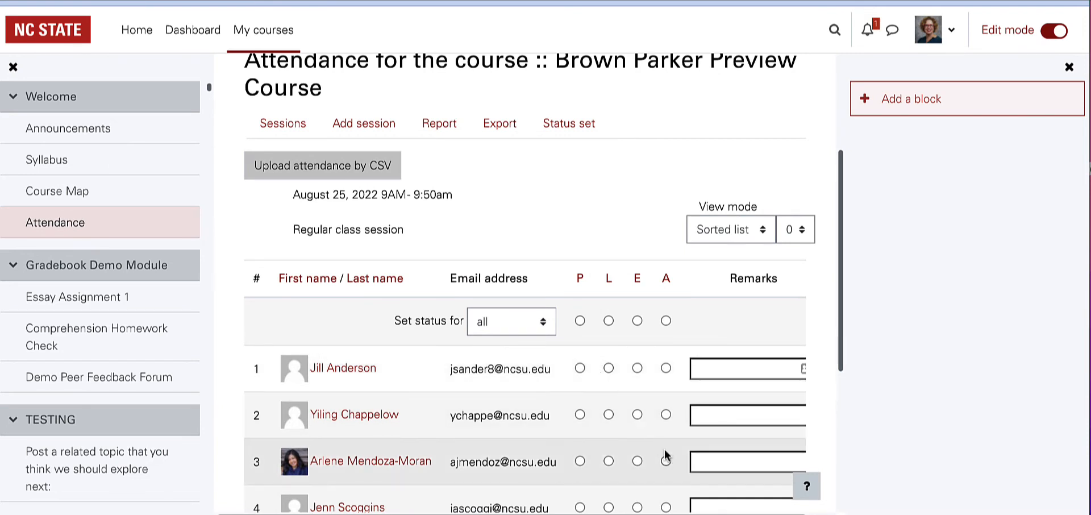
left_click(511, 320)
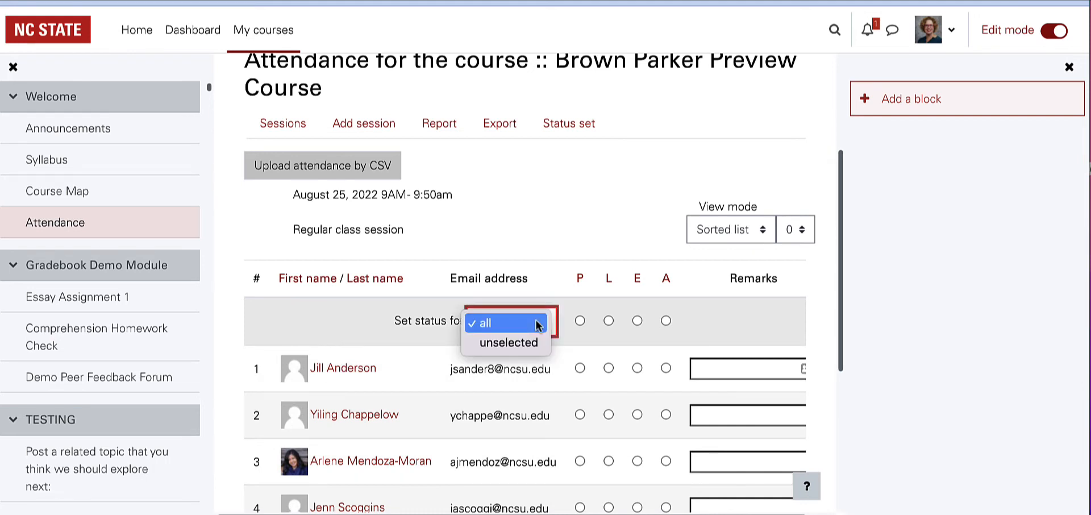
left_click(504, 323)
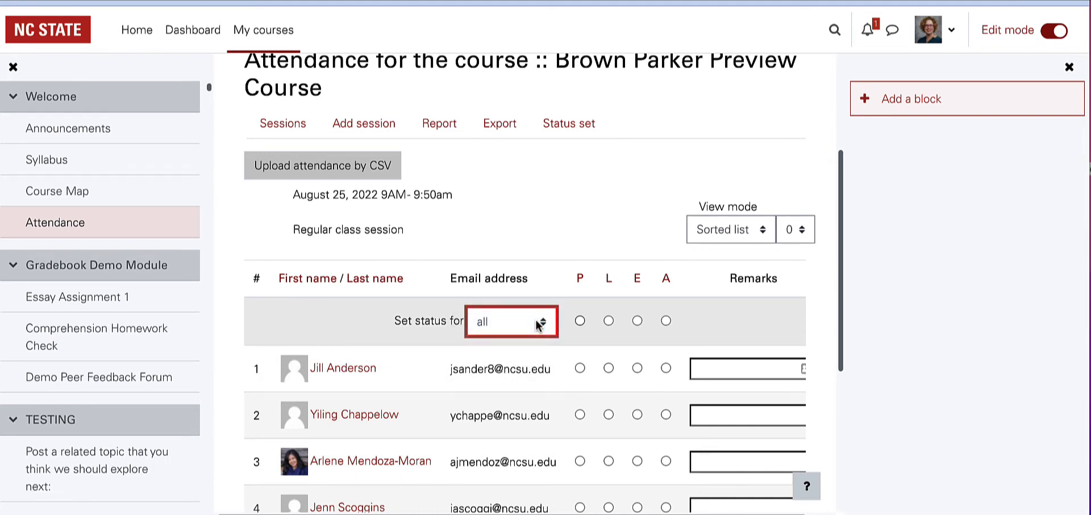
mouse_move(580, 320)
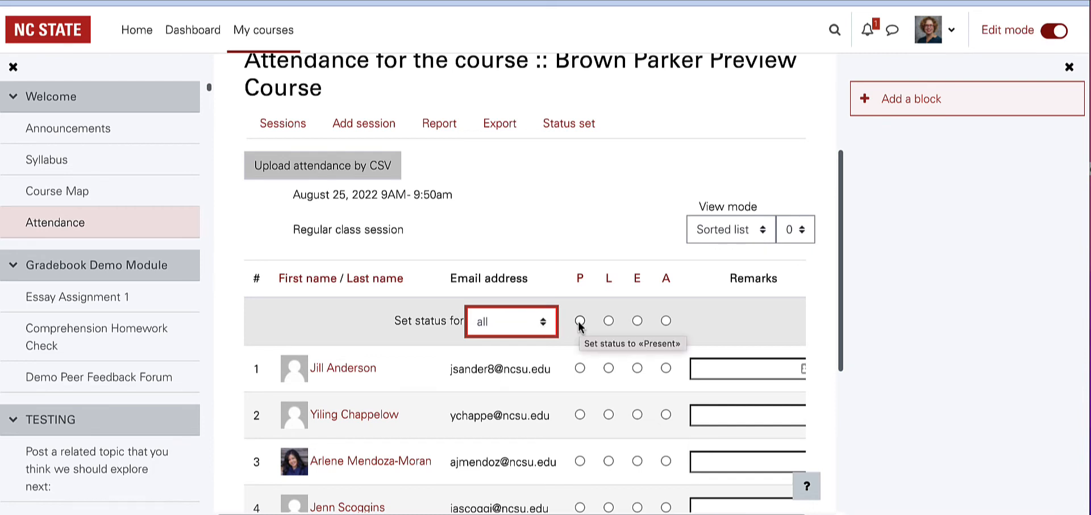
left_click(579, 320)
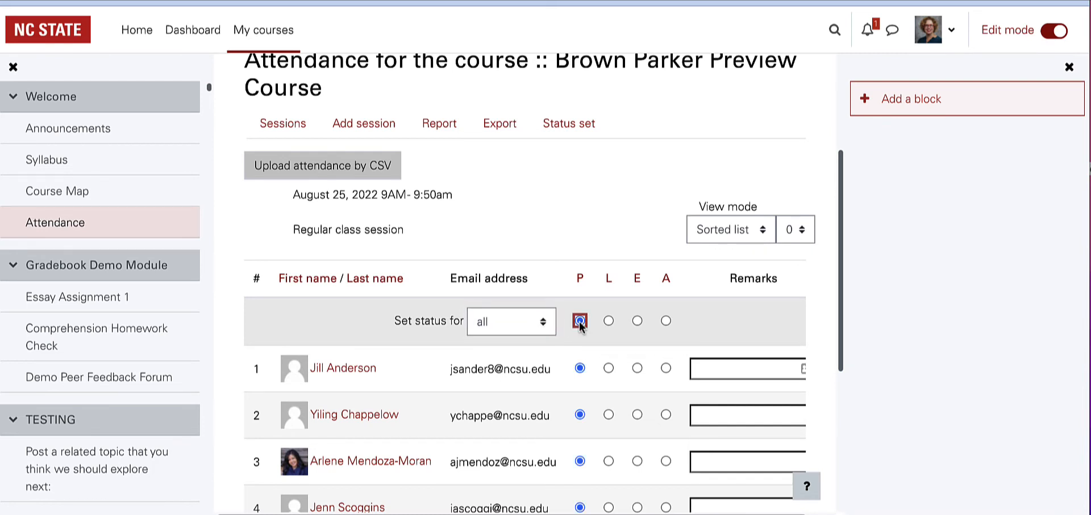
scroll("down", 3)
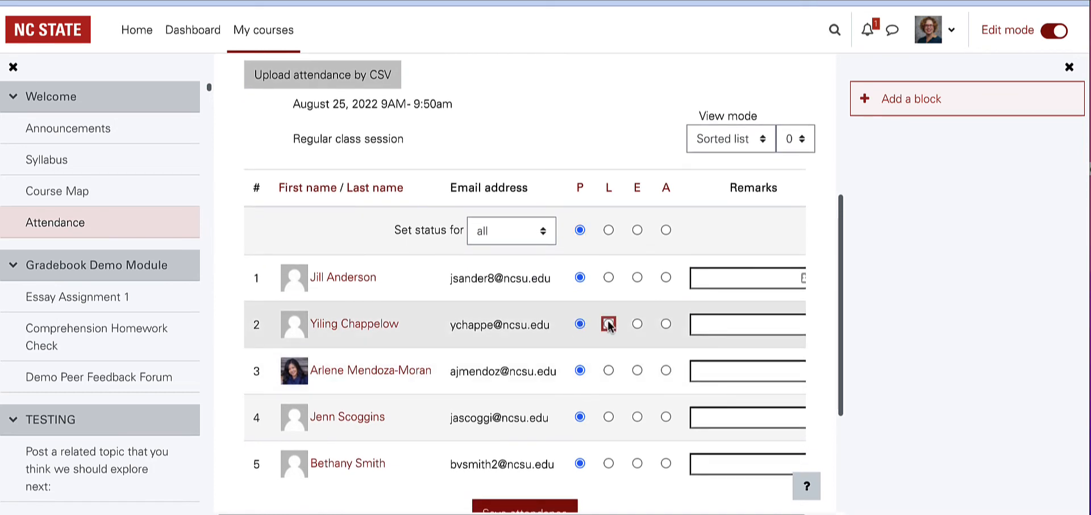
Mark student 2 Late, student 4 Absent with remark 'Multiple abs', and save.
left_click(607, 324)
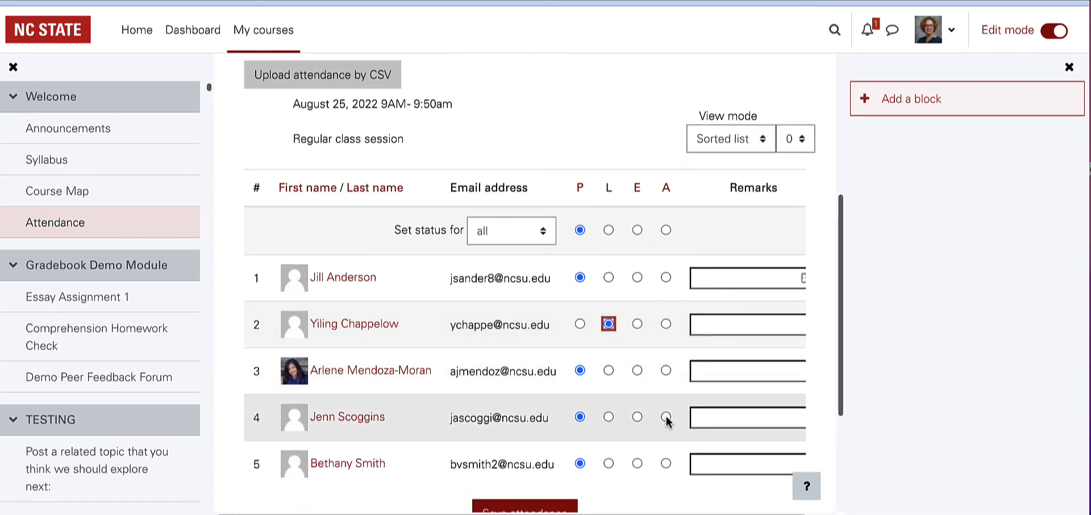
left_click(665, 418)
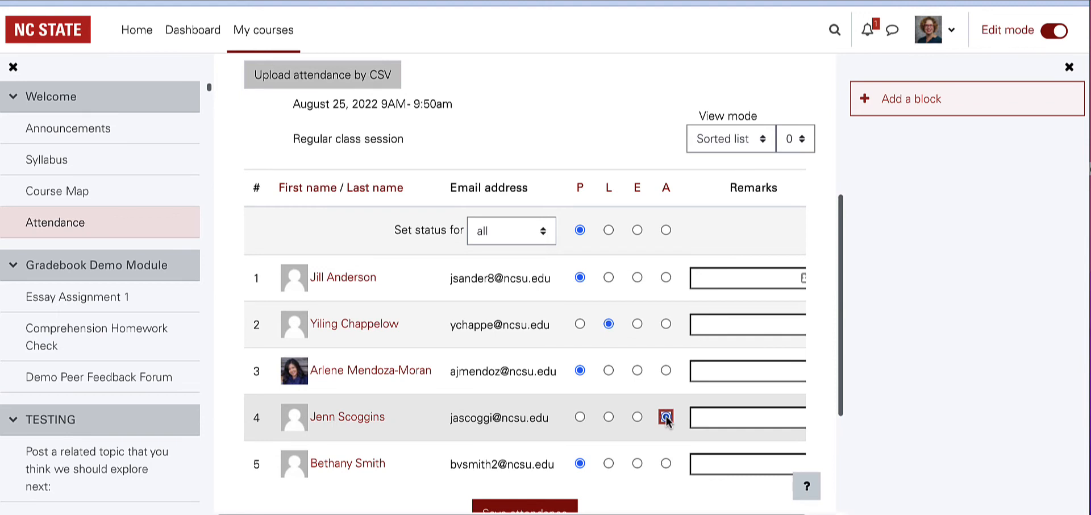
scroll("down", 3)
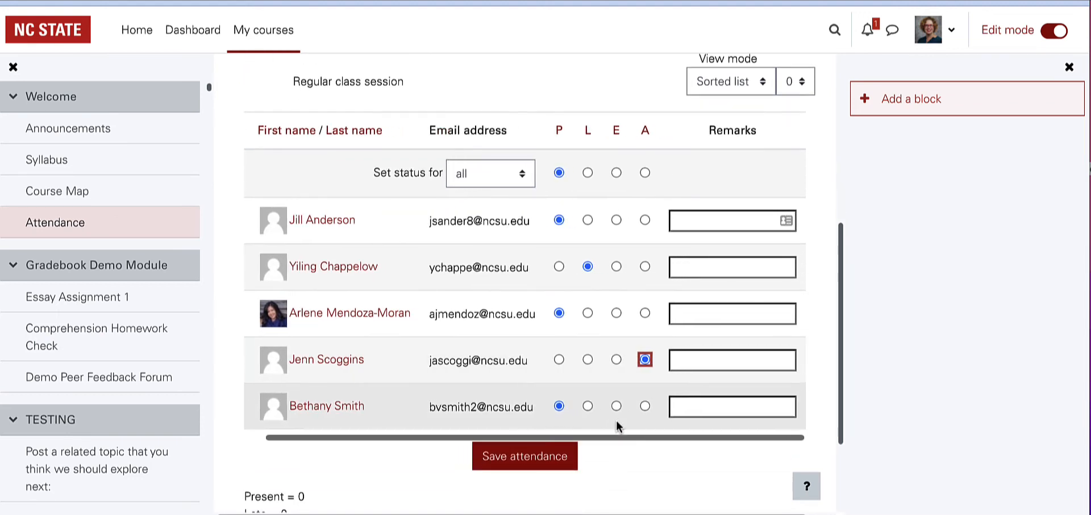
left_click(731, 359)
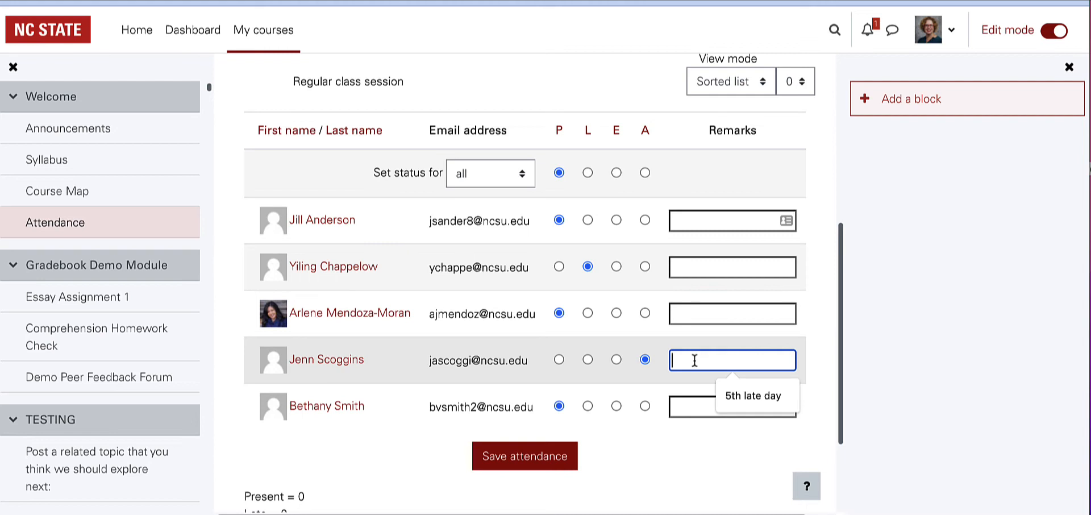
type("Multiple absences")
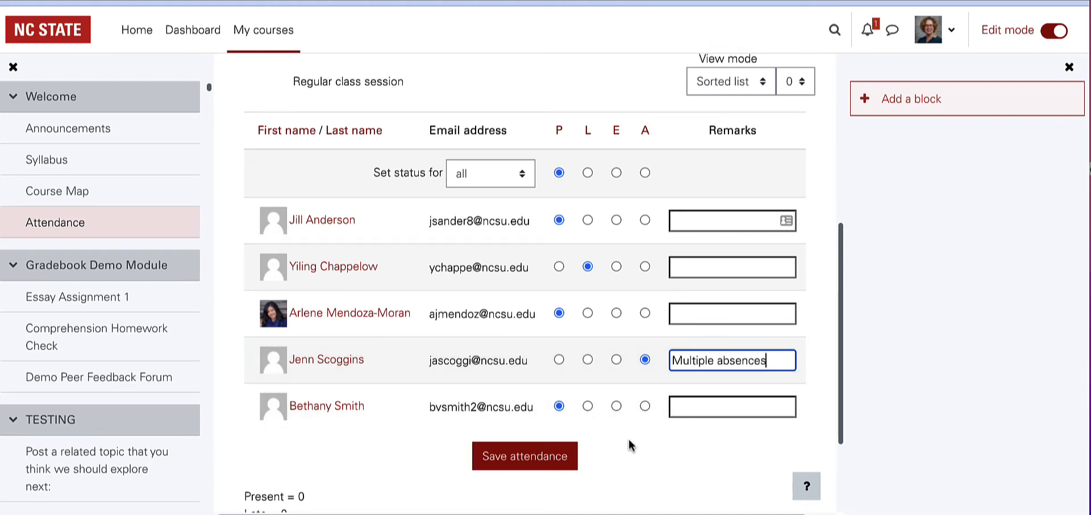
scroll("down", 3)
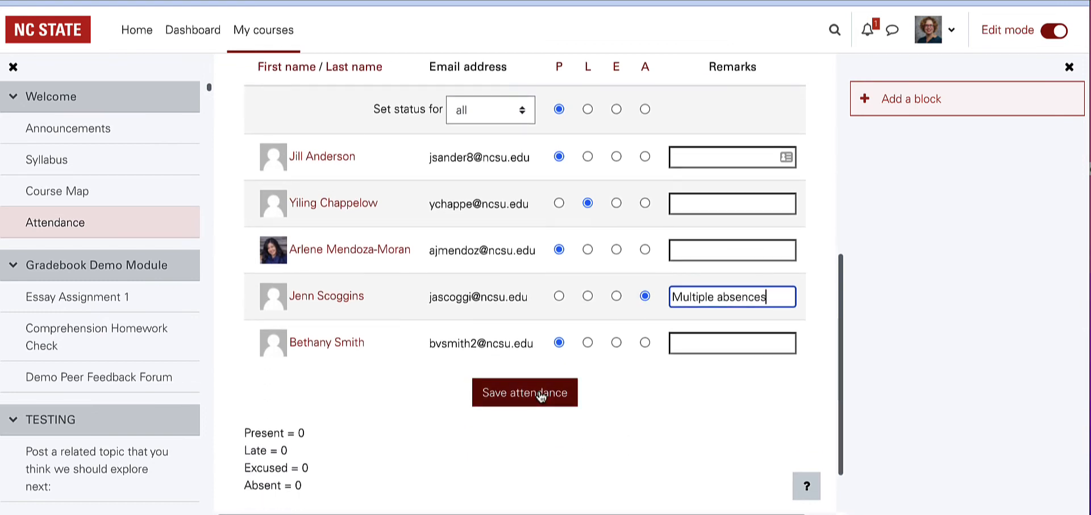
left_click(525, 392)
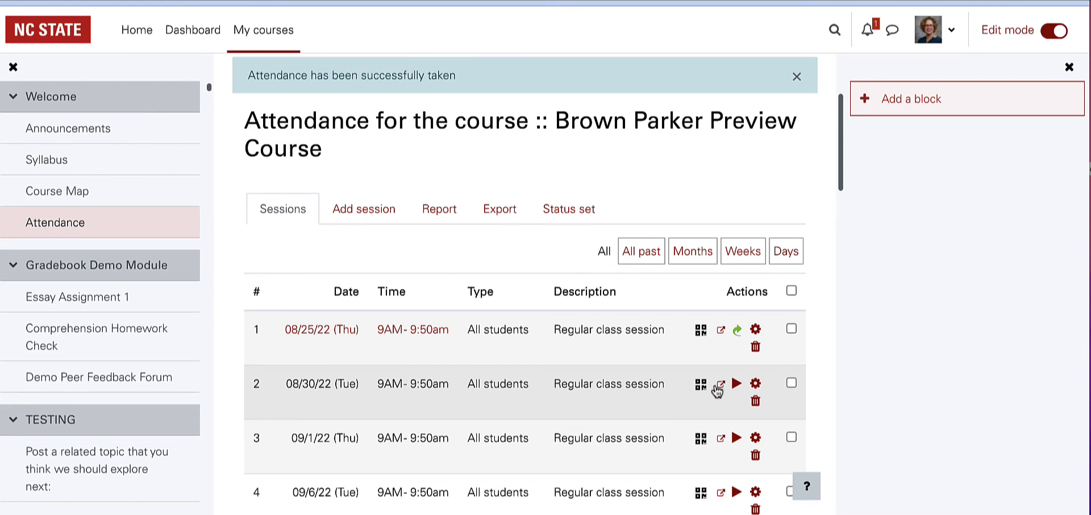
mouse_move(721, 383)
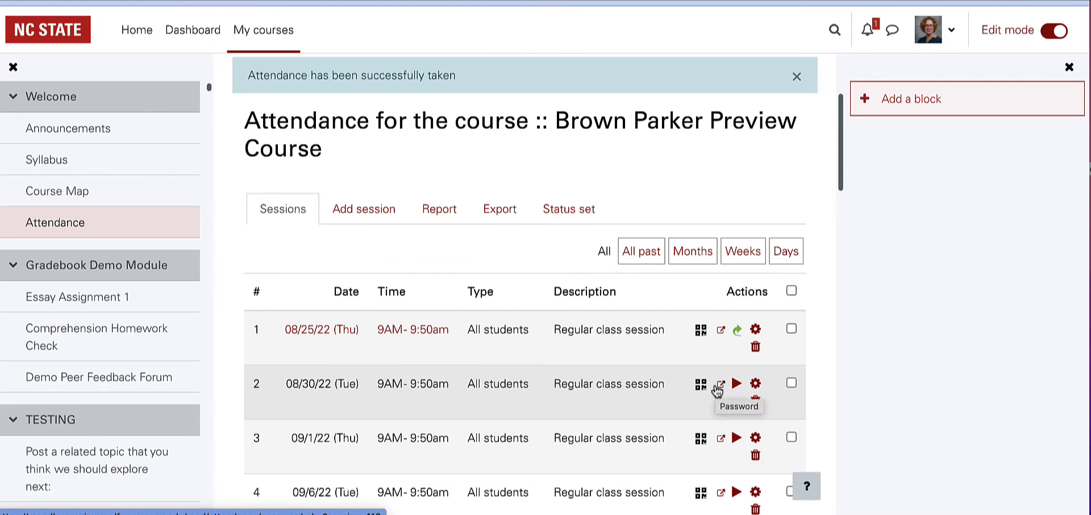
left_click(701, 383)
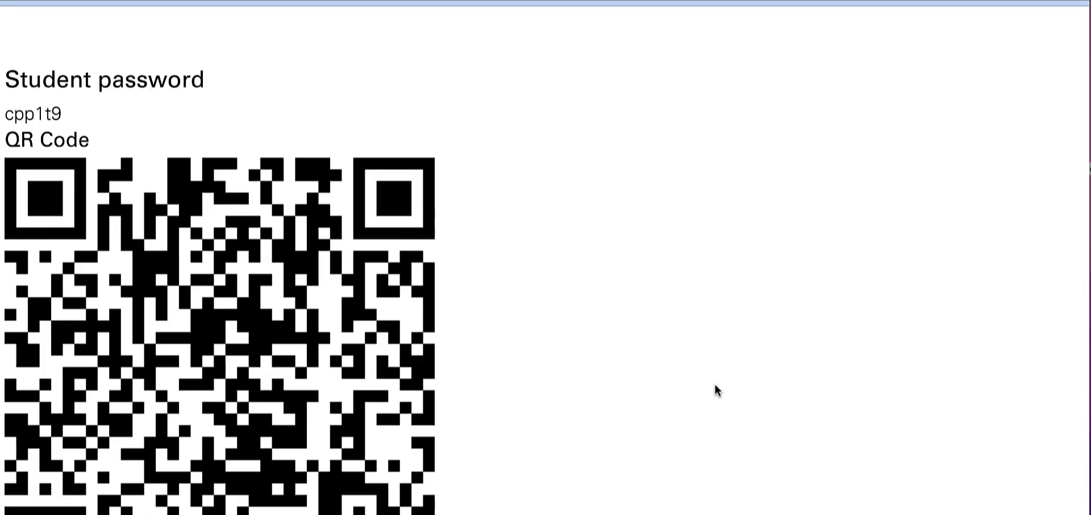
mouse_move(634, 363)
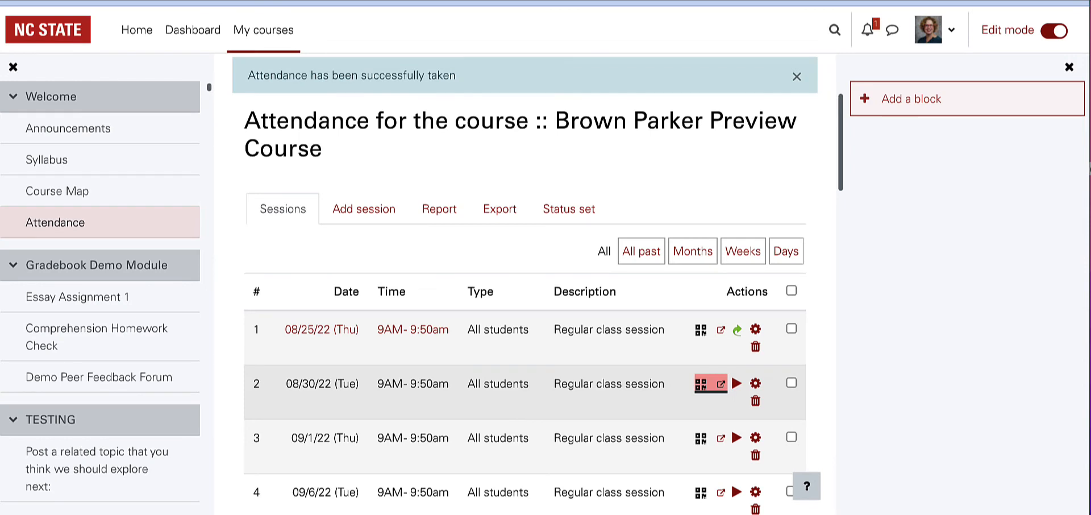
Select the 09/1/22 session and delete it via the bulk actions dropdown.
left_click(796, 76)
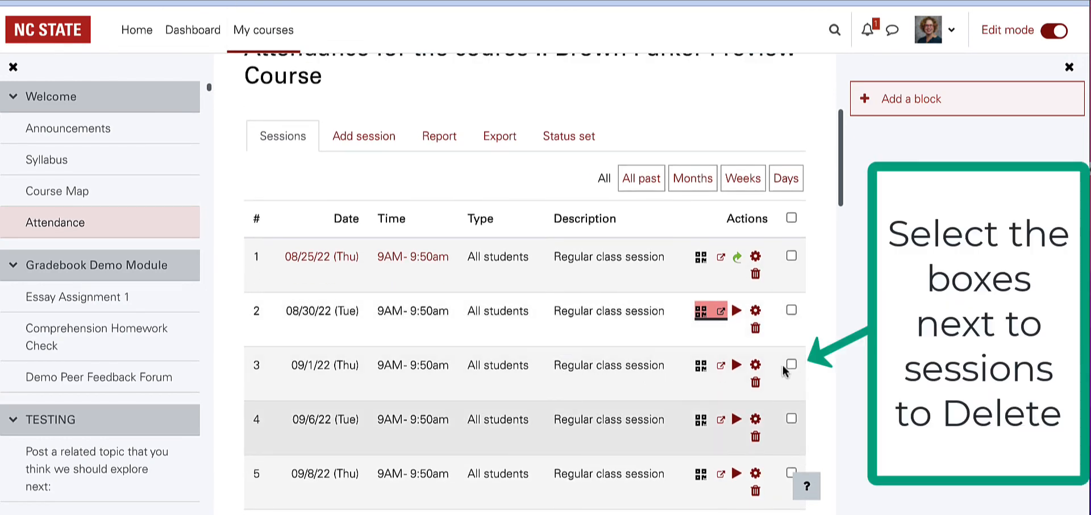
left_click(790, 365)
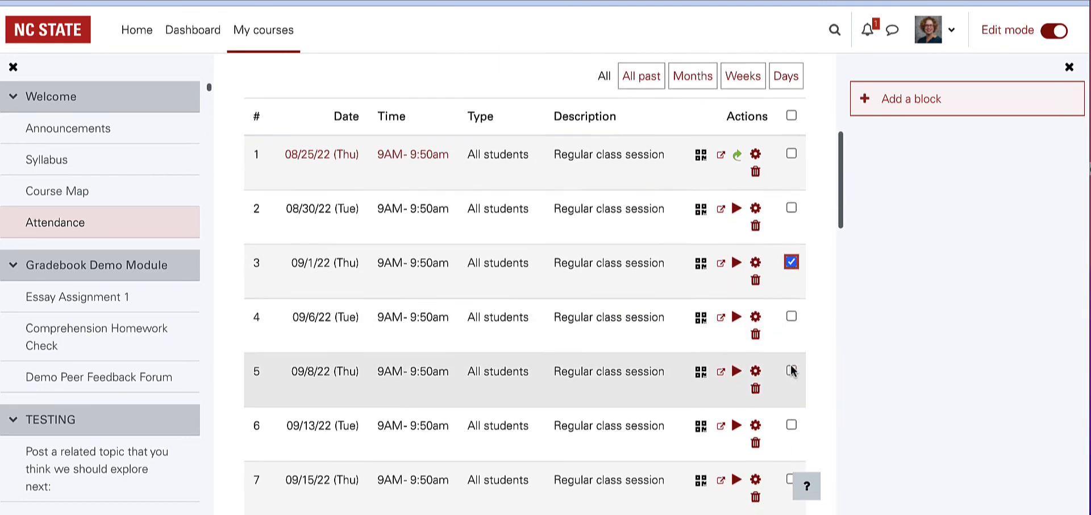
scroll("down", 3)
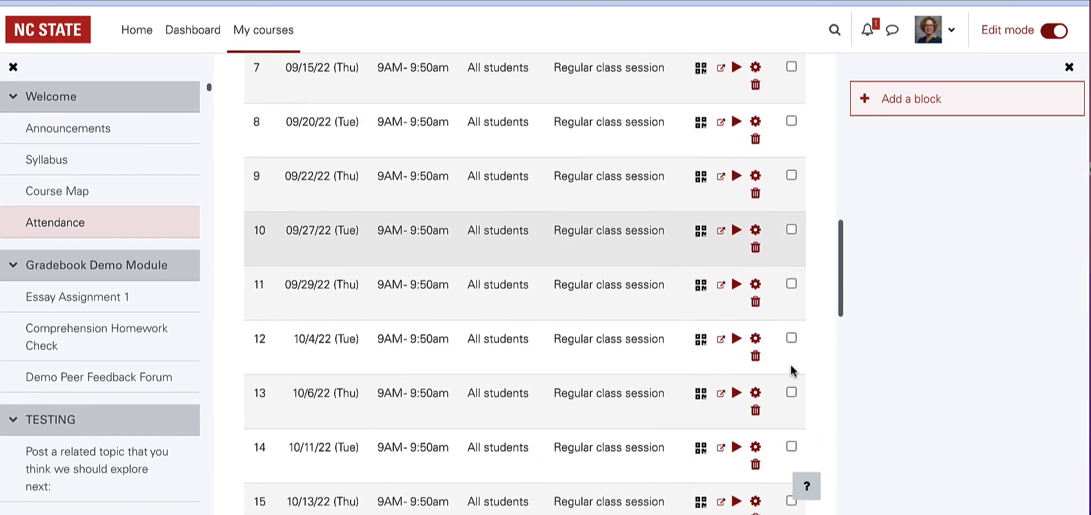
scroll("down", 3)
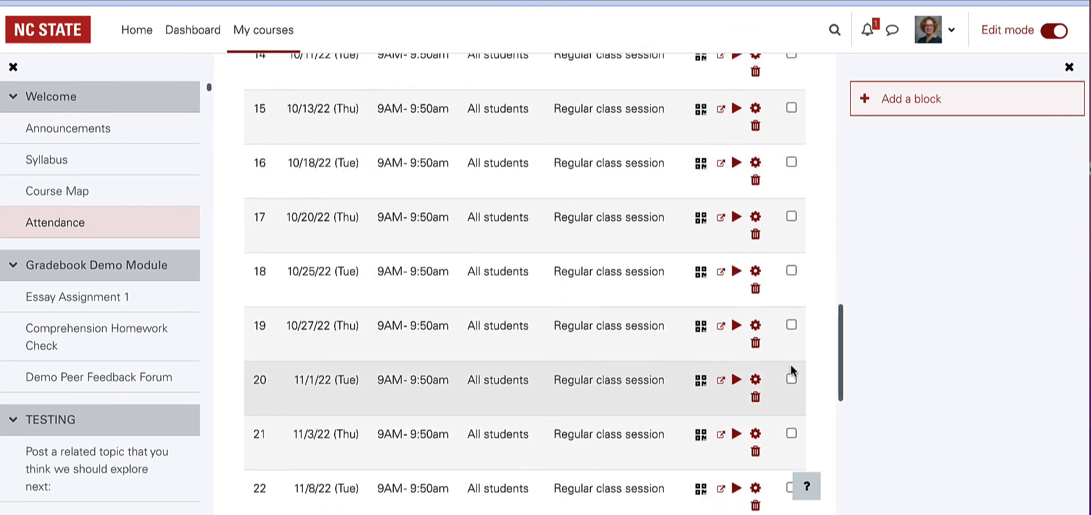
scroll("down", 3)
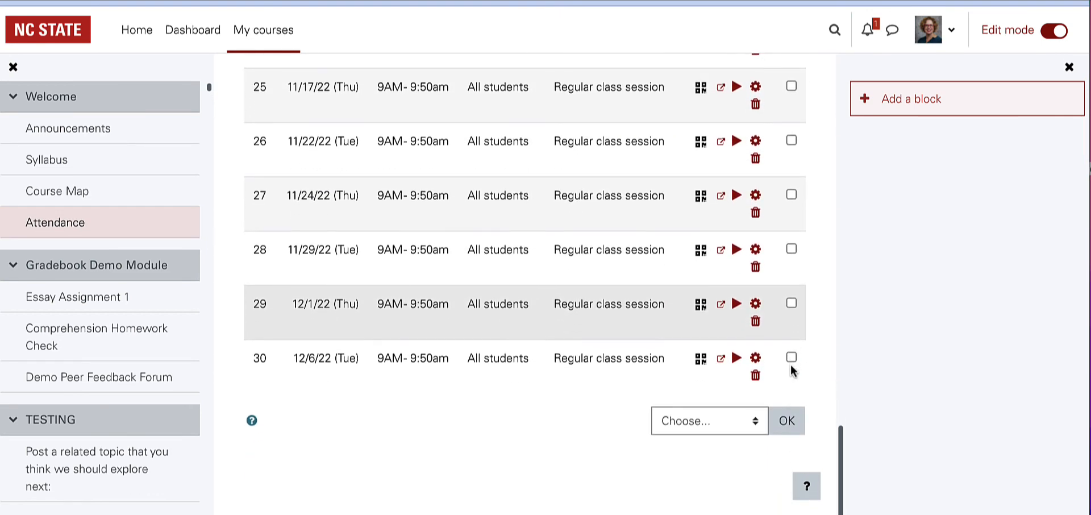
left_click(708, 420)
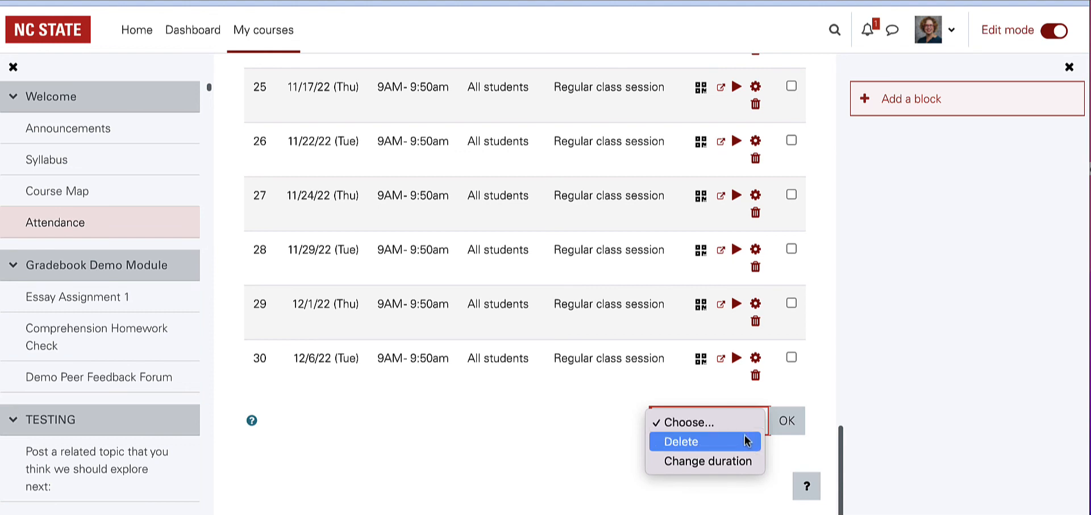
left_click(787, 420)
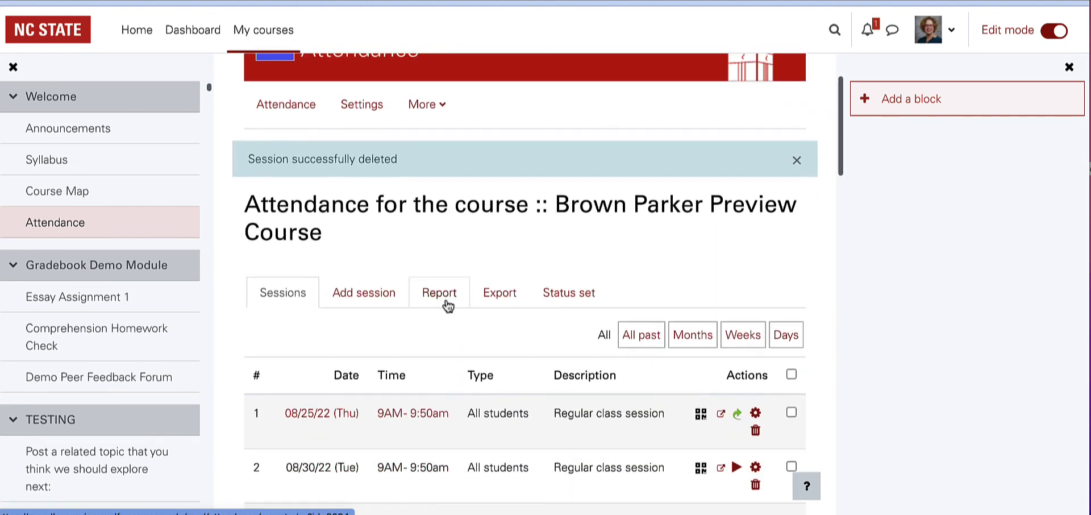
mouse_move(439, 292)
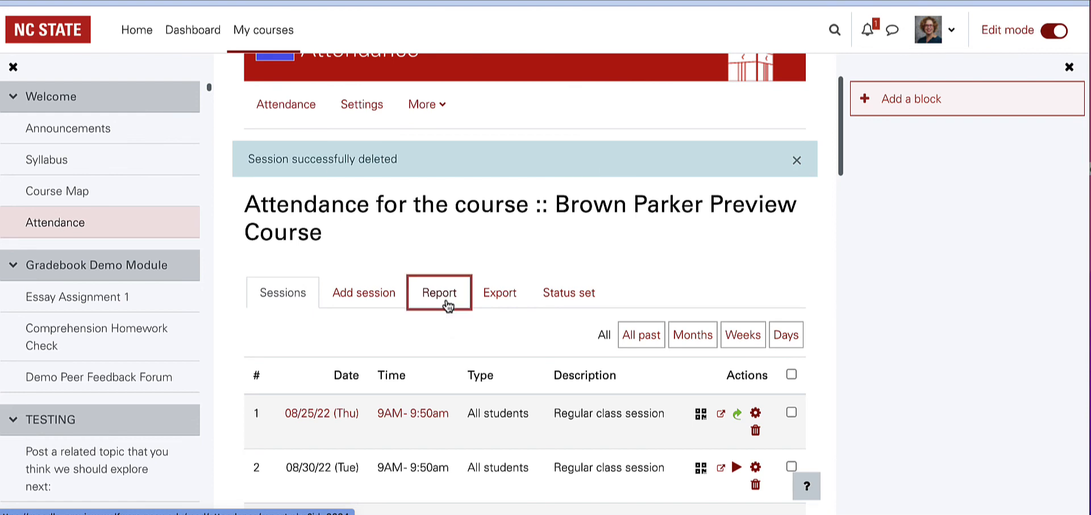
View the attendance report showing three present, one late, one absent for 25 August.
left_click(439, 291)
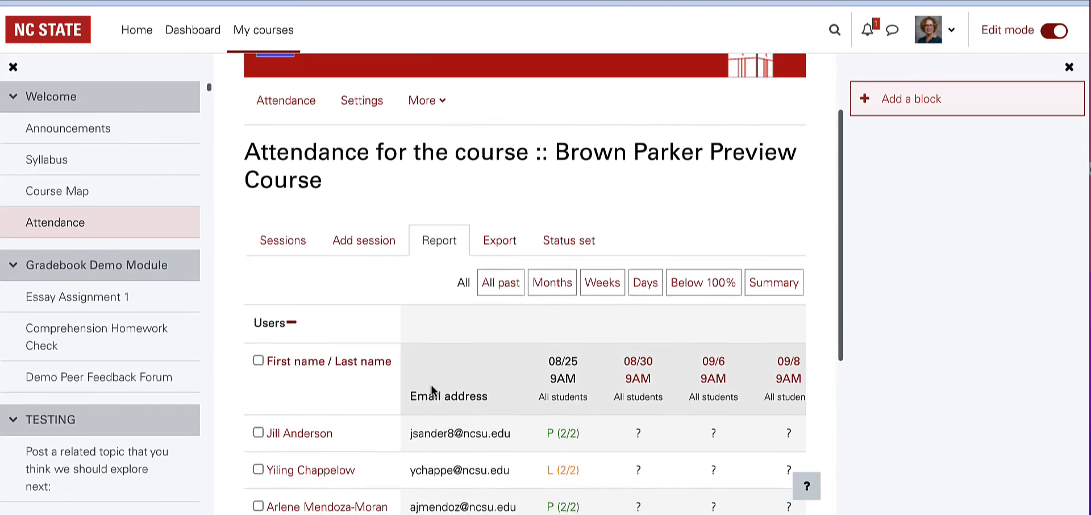
scroll("down", 3)
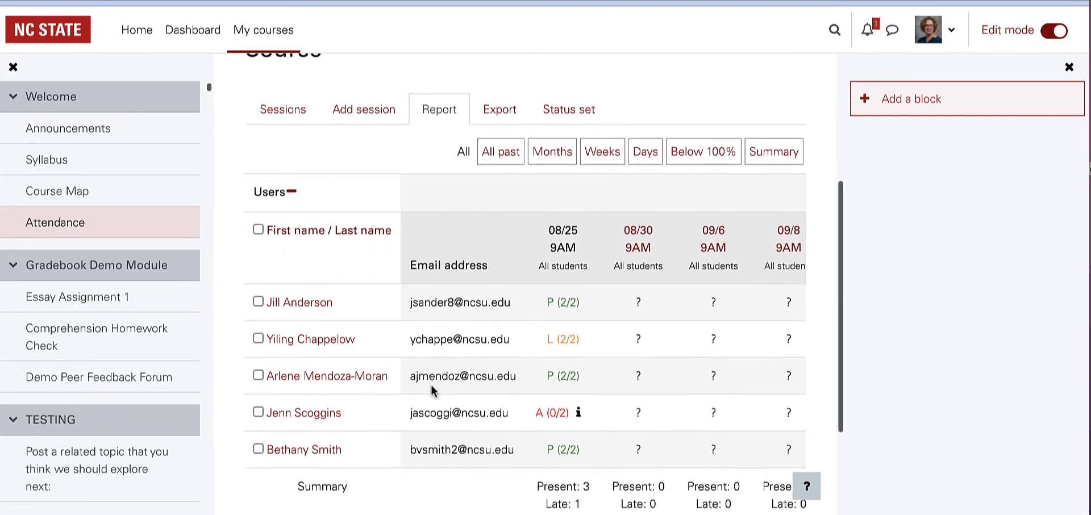
scroll("down", 3)
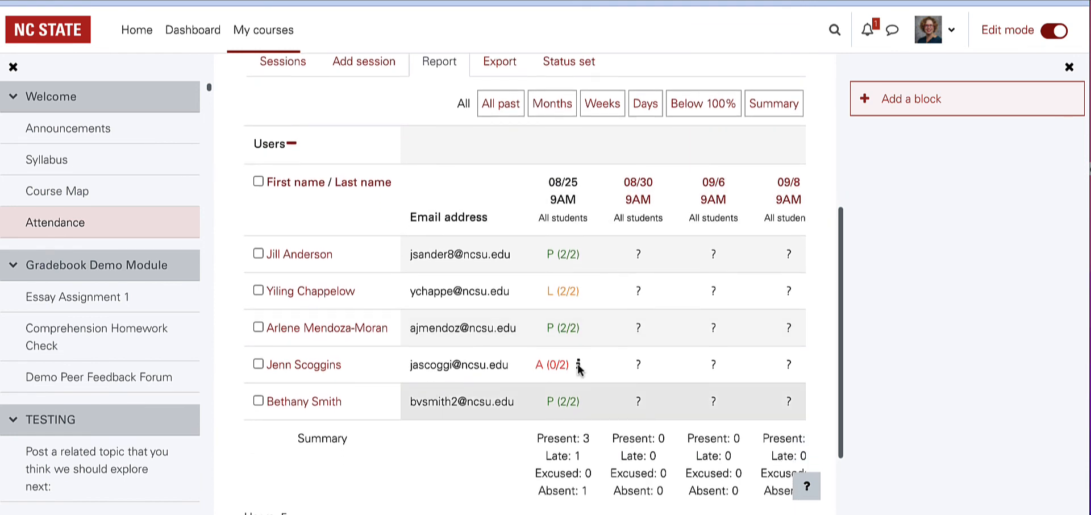
mouse_move(578, 365)
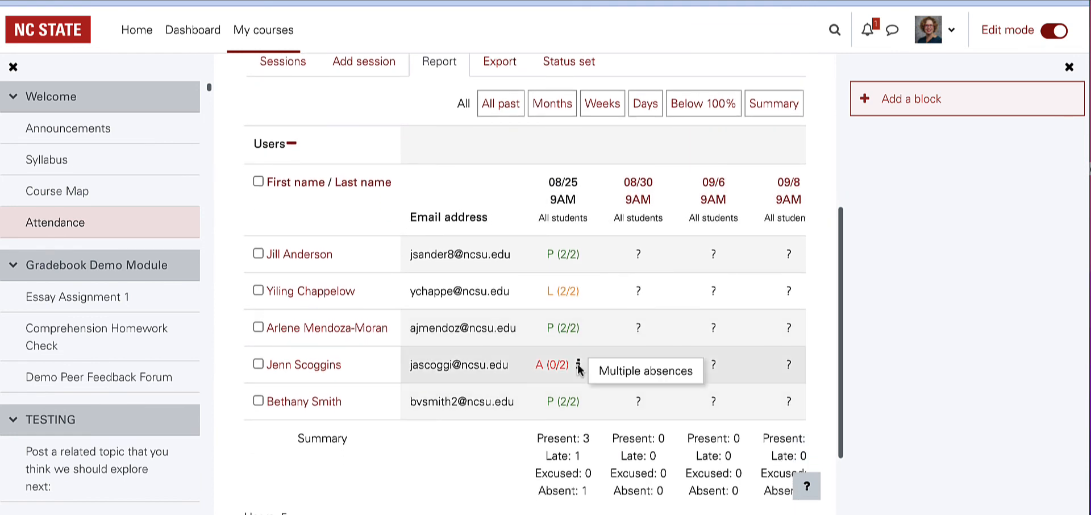
View the export form set to download all sessions as Excel, identifying students by email.
left_click(499, 61)
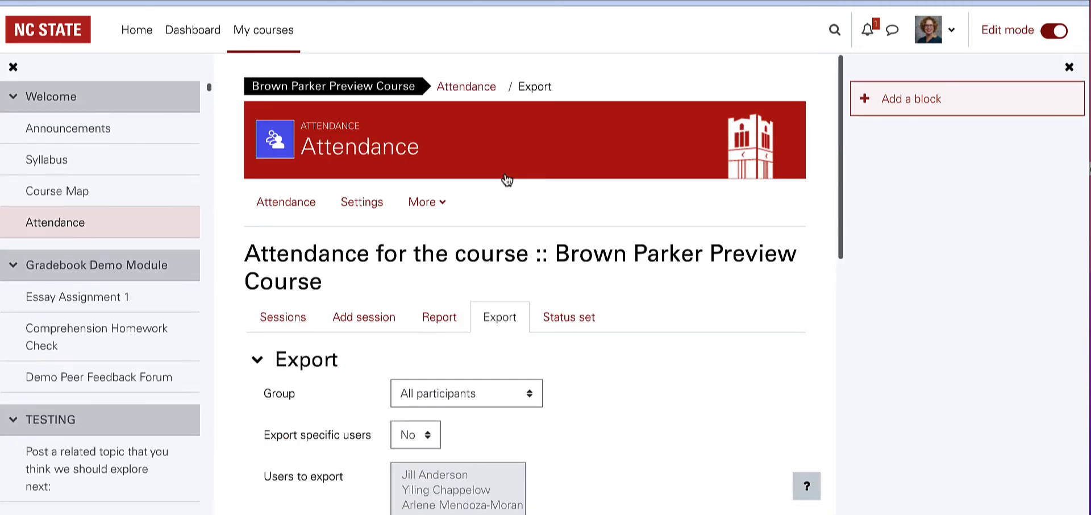
scroll("down", 3)
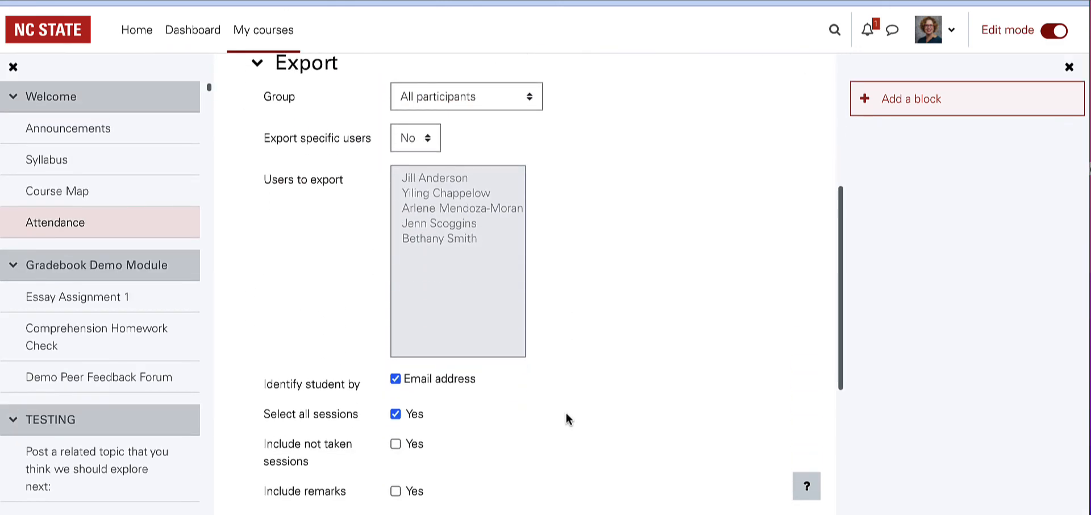
scroll("down", 3)
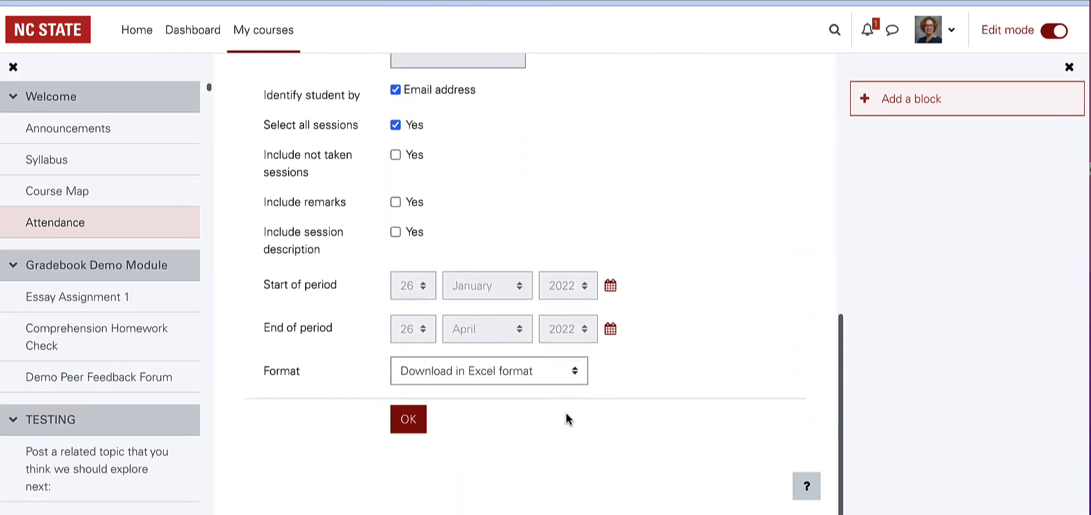